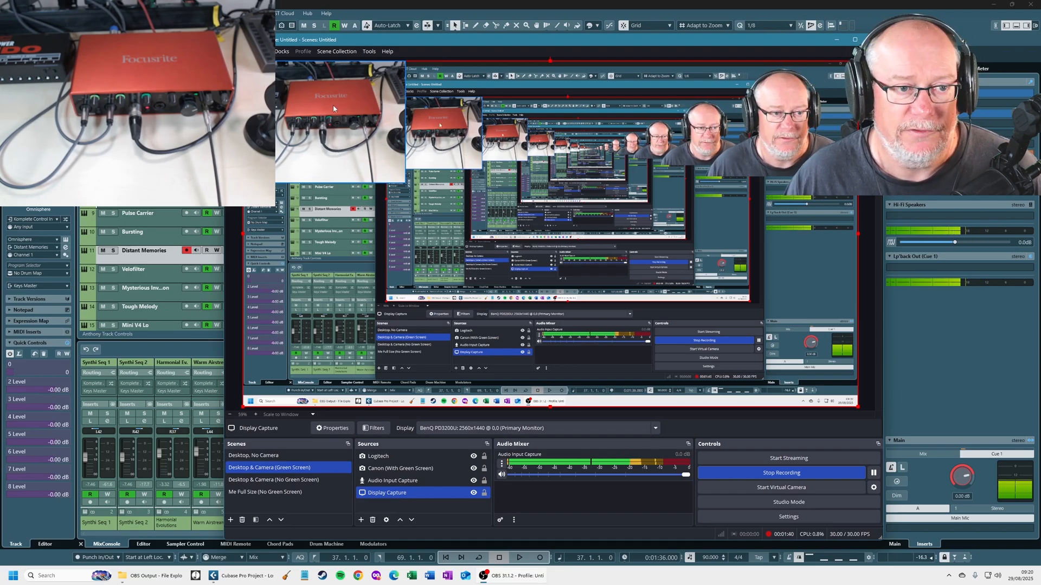
mouse_move(952, 332)
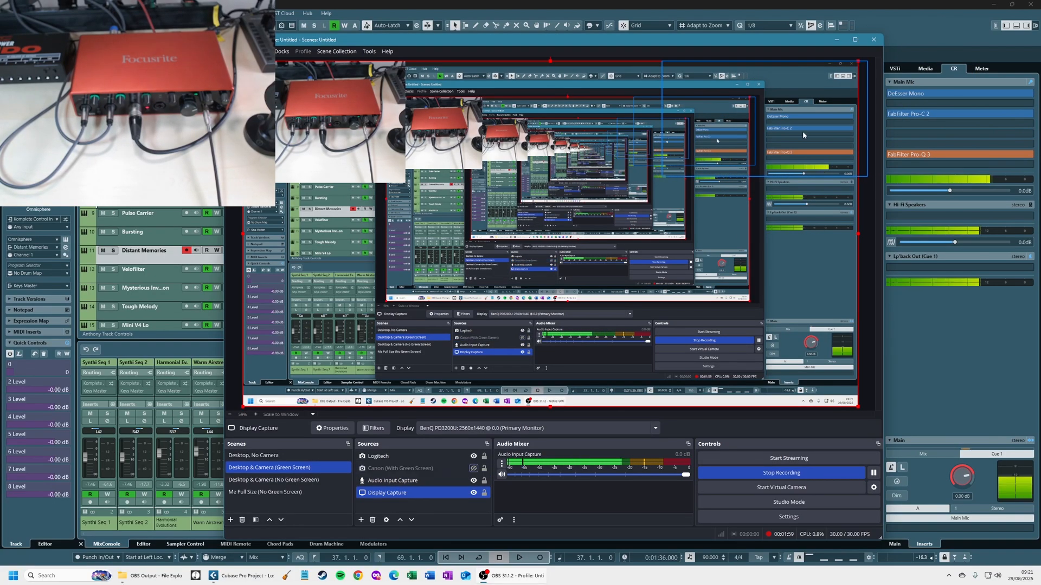
Review the Main Mic de-esser, Pro-C 2 compressor and Pro-Q 3 EQ inserts, closing each window
left_click(871, 39)
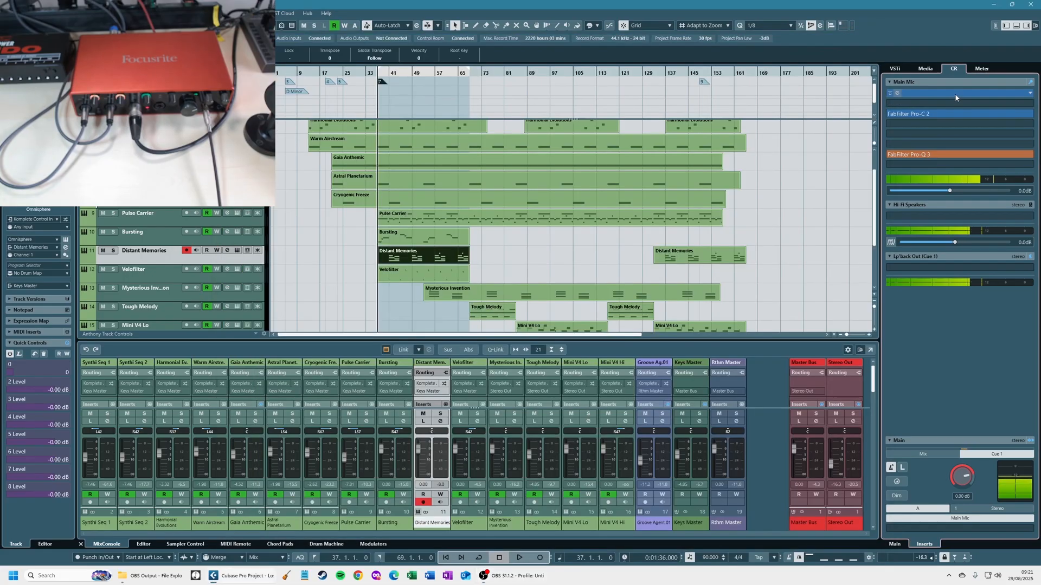
left_click(956, 94)
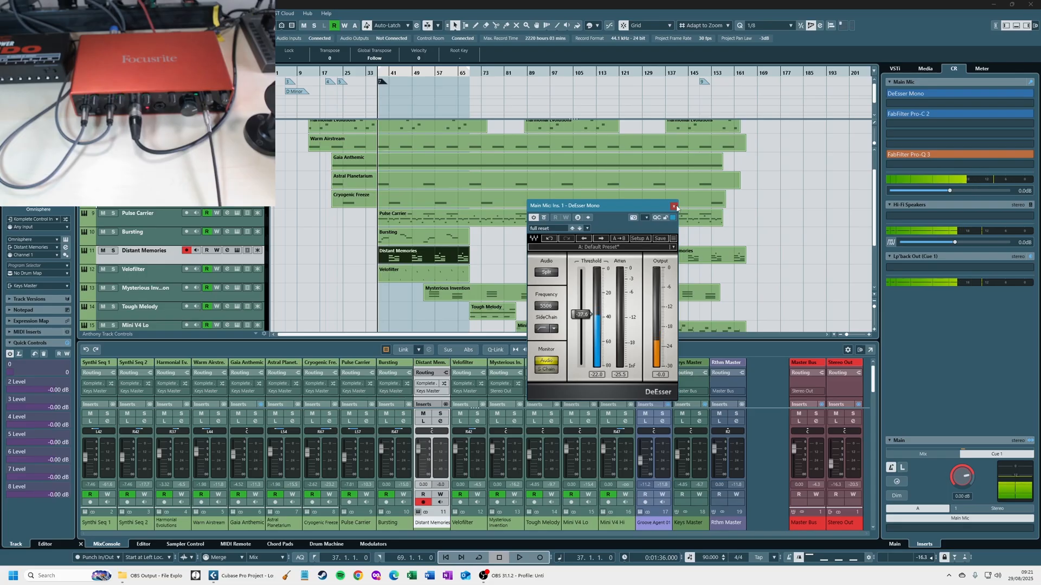
left_click(930, 114)
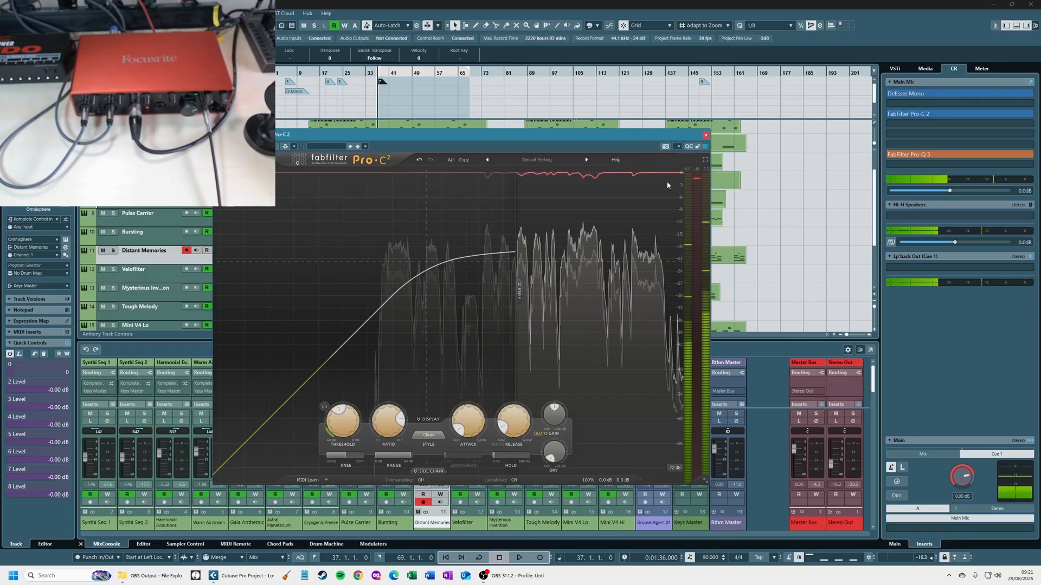
left_click(705, 134)
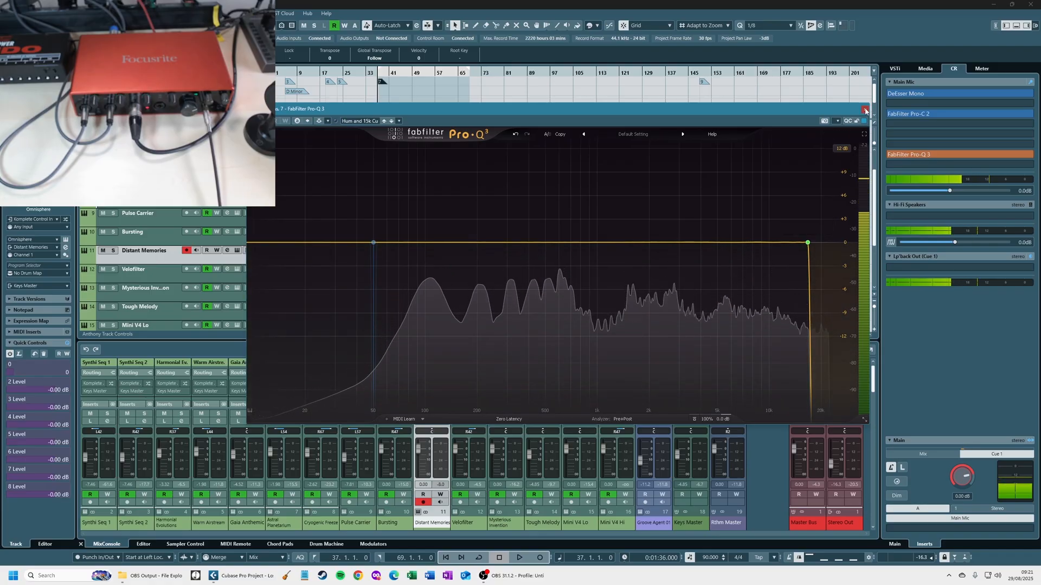
left_click(864, 110)
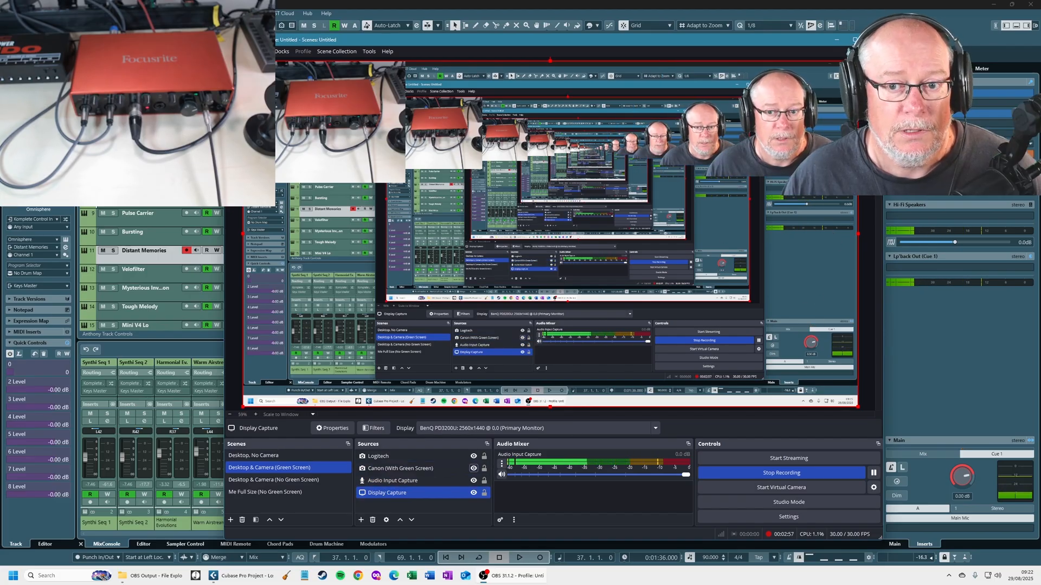
mouse_move(648, 306)
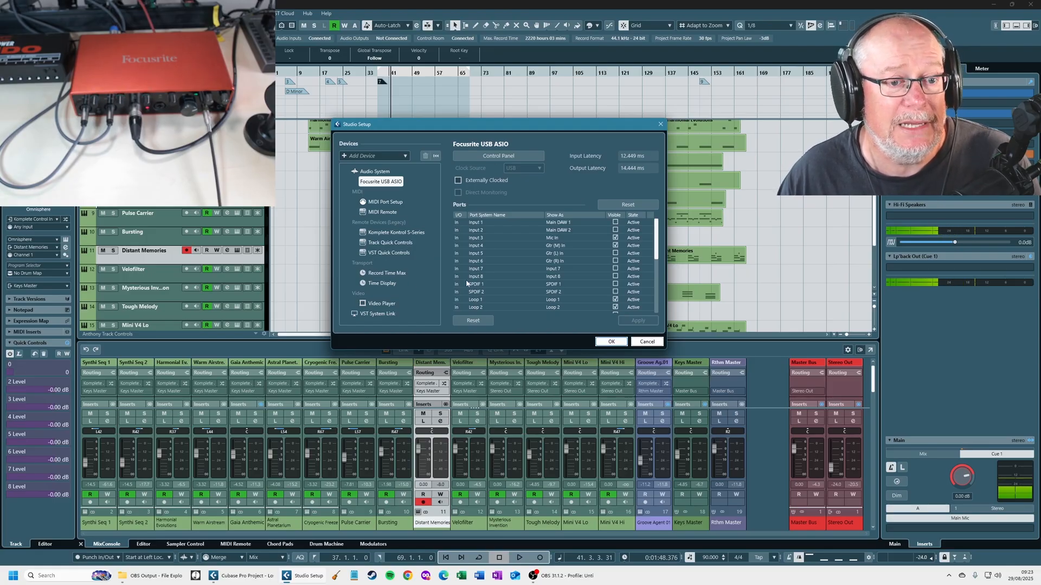
Examine the Focusrite USB ASIO input ports in Studio Setup
left_click(611, 341)
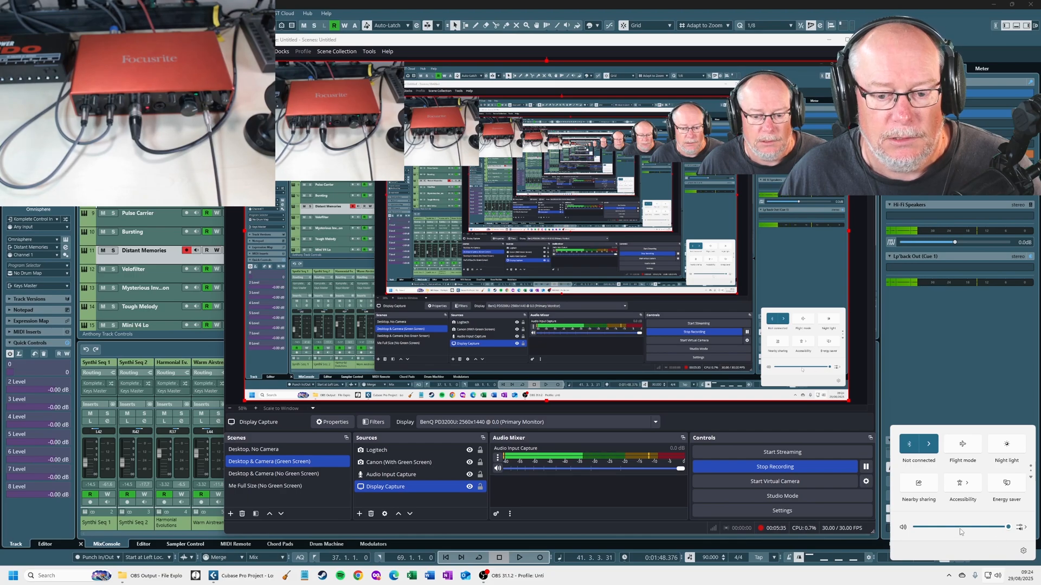
mouse_move(1023, 527)
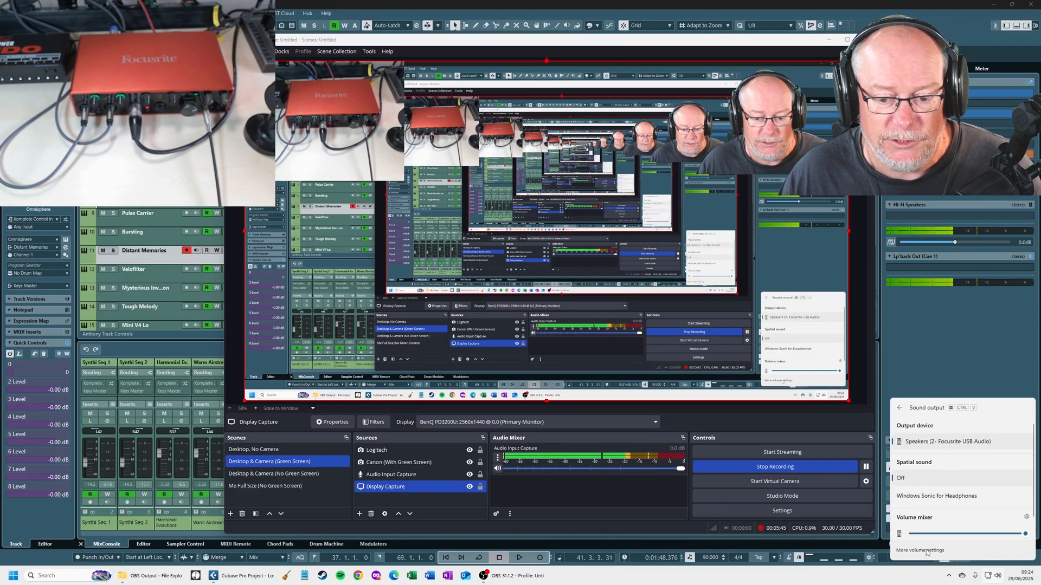
Go to More volume settings from the quick-settings sound output panel
left_click(920, 550)
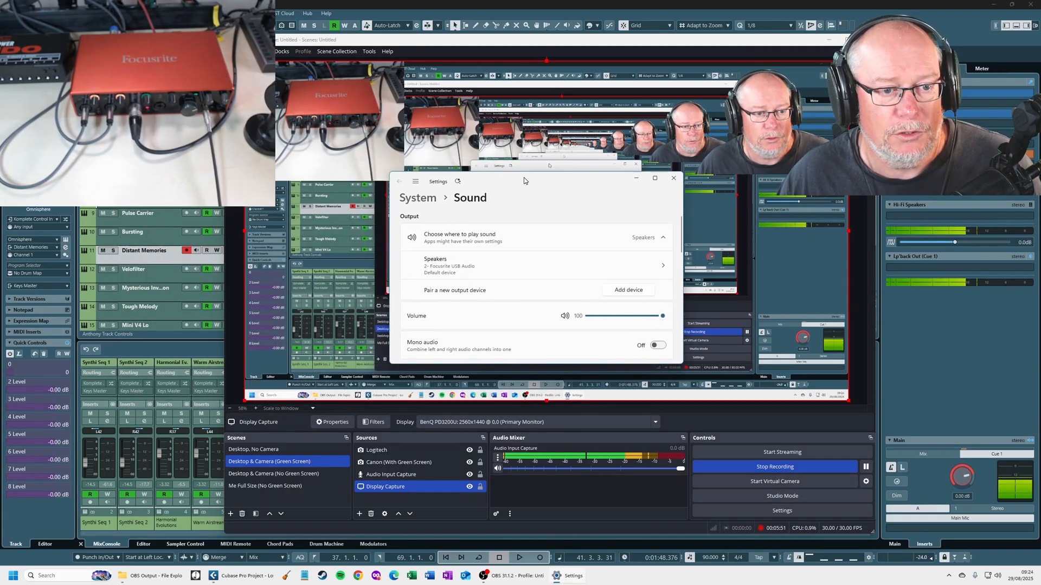
Scroll the Sound page down to the Input devices section
scroll("down", 3)
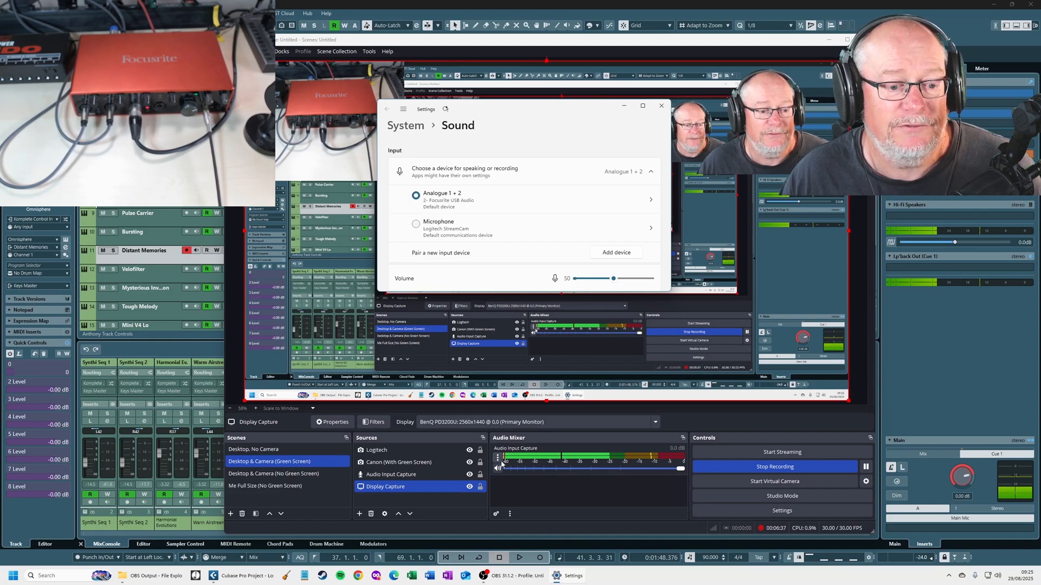
mouse_move(570, 339)
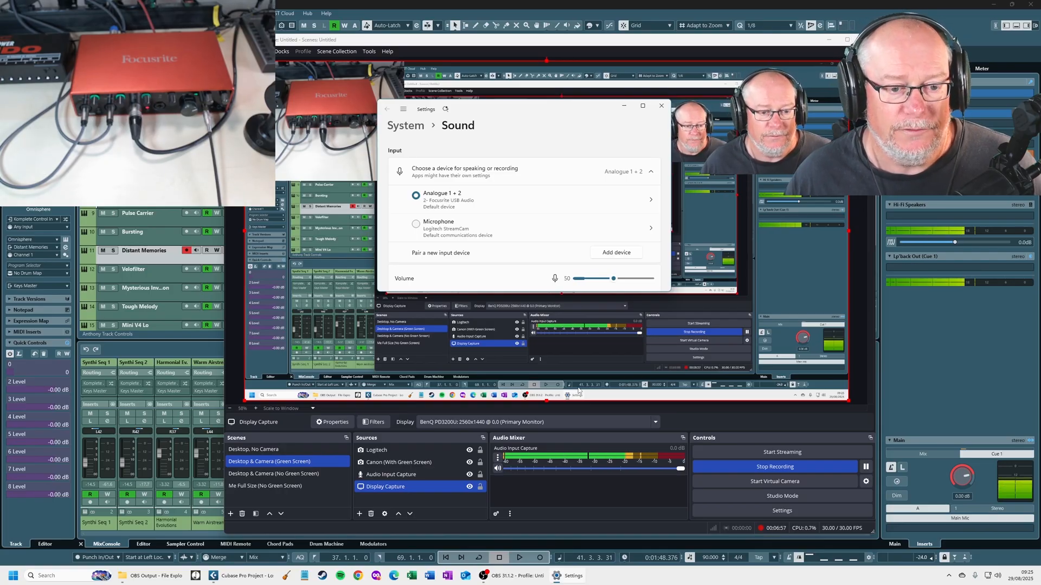
mouse_move(600, 364)
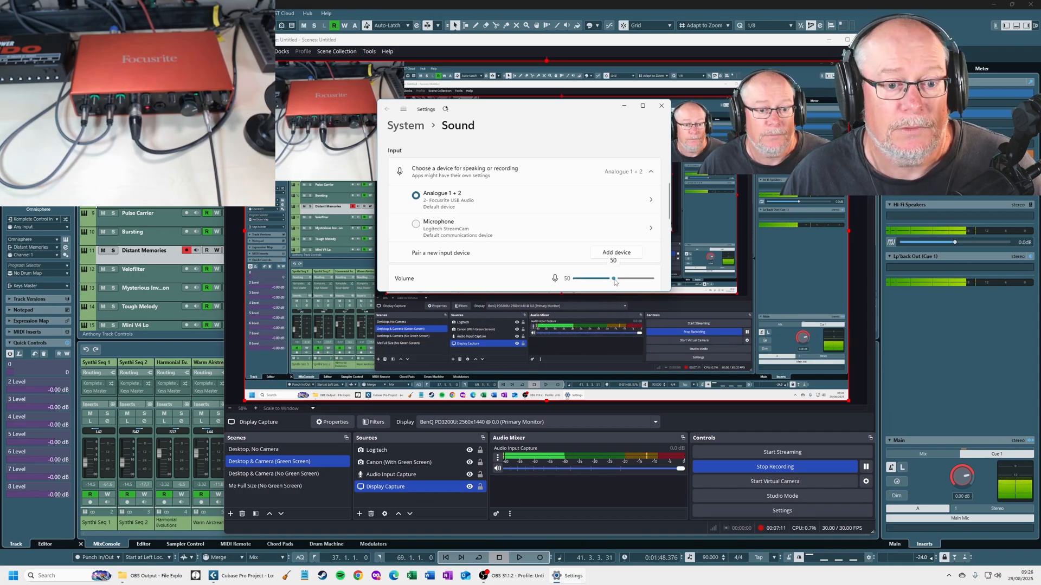
Raise the Focusrite input volume toward 65 and lower the OBS Audio Input Capture level
left_click_drag(613, 278, 617, 279)
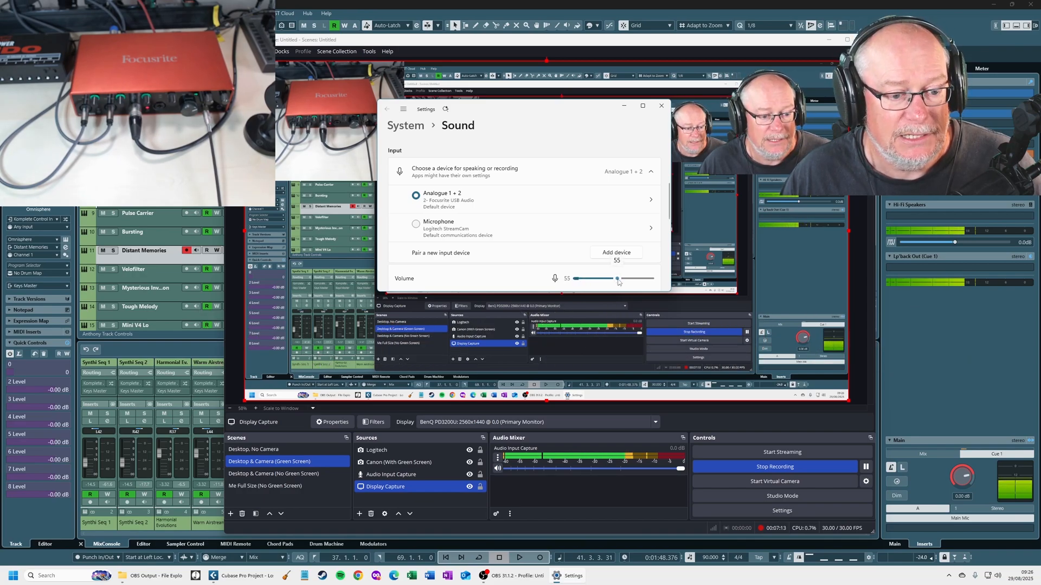
left_click_drag(616, 279, 625, 279)
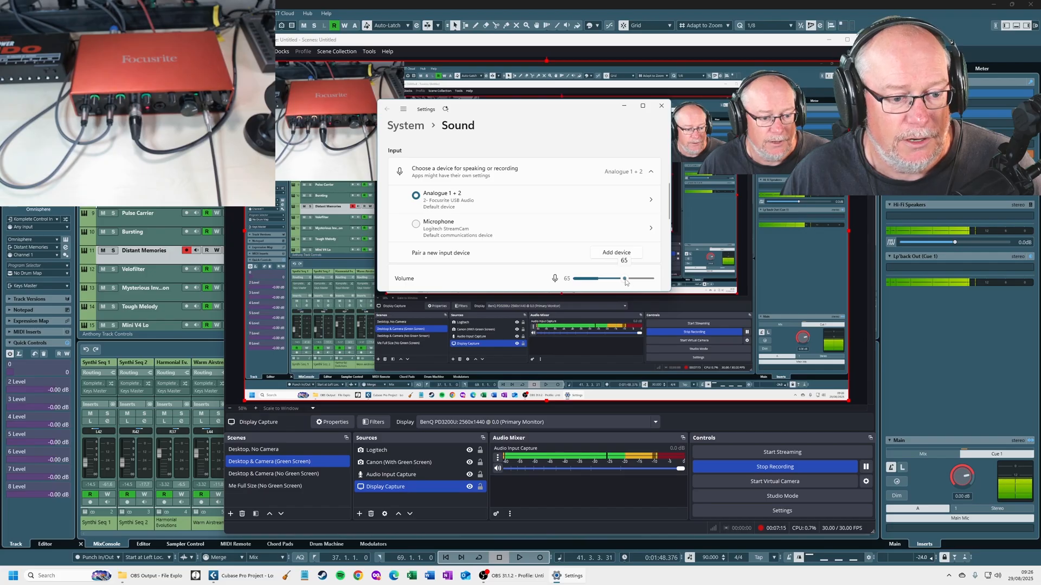
left_click_drag(624, 279, 630, 278)
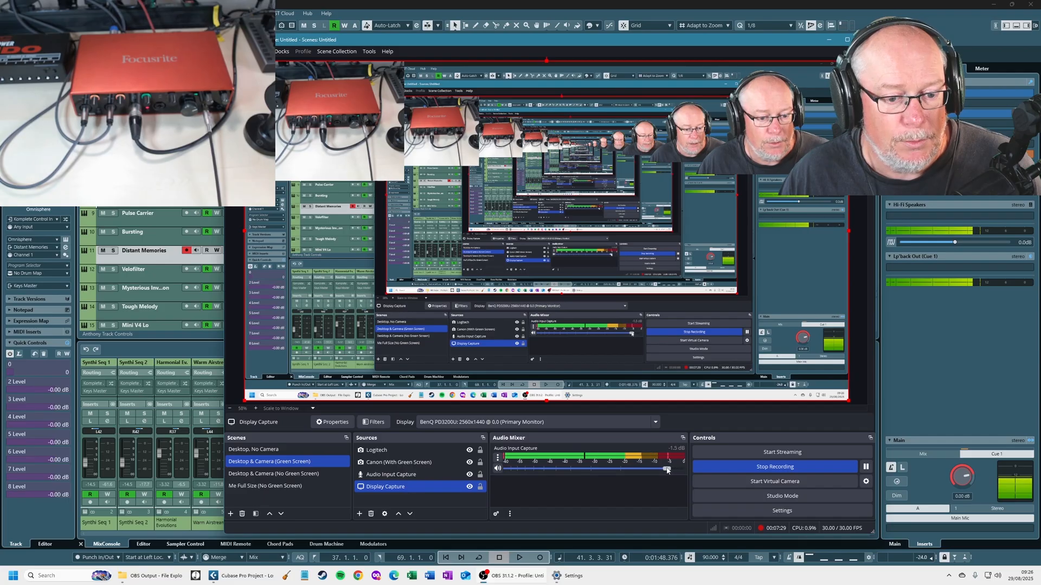
left_click_drag(667, 470, 662, 470)
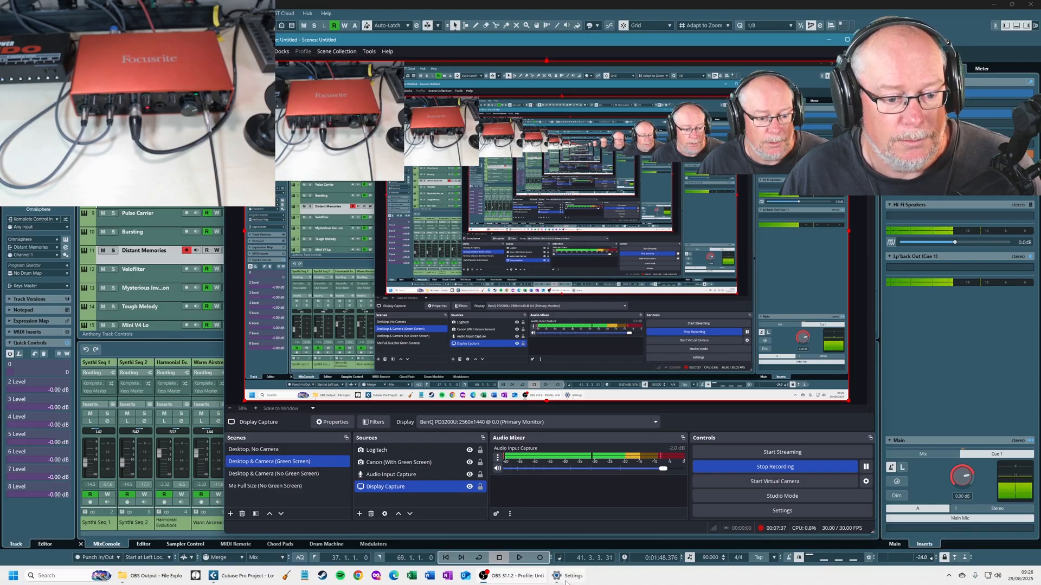
left_click(559, 576)
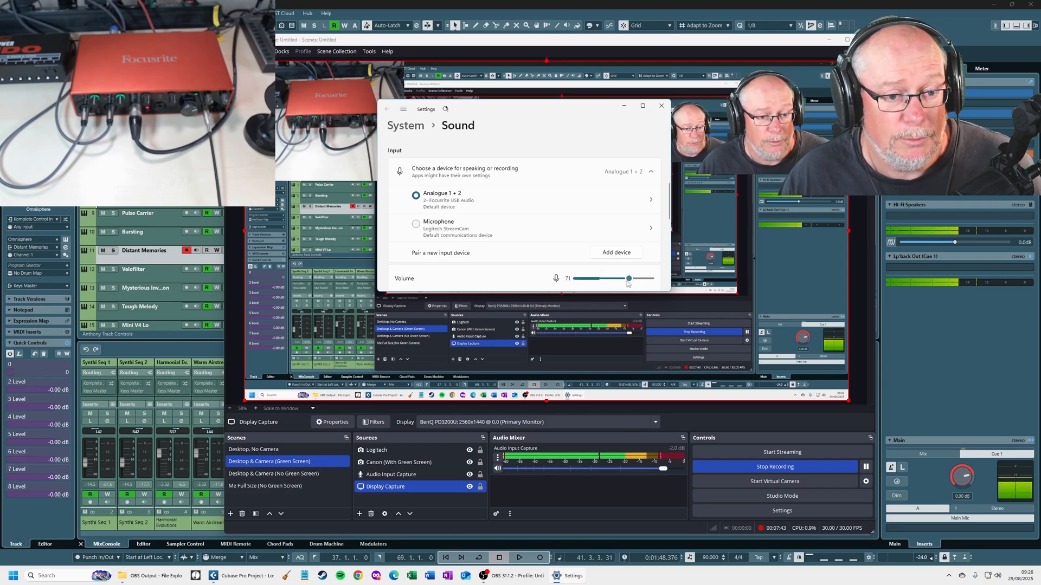
Sweep the input volume from maximum back down and settle it at 50
left_click_drag(627, 278, 623, 279)
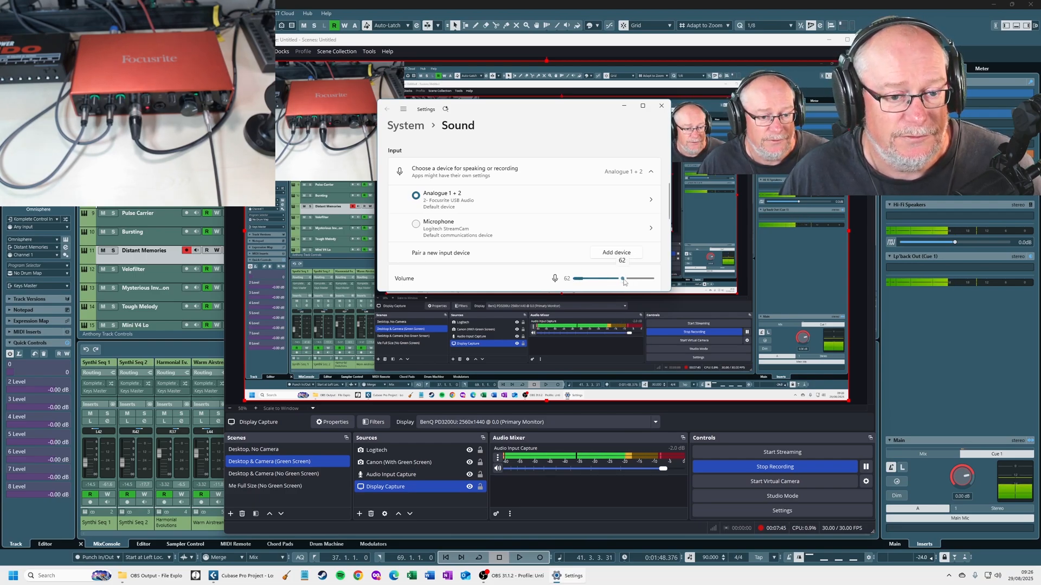
left_click_drag(622, 279, 612, 279)
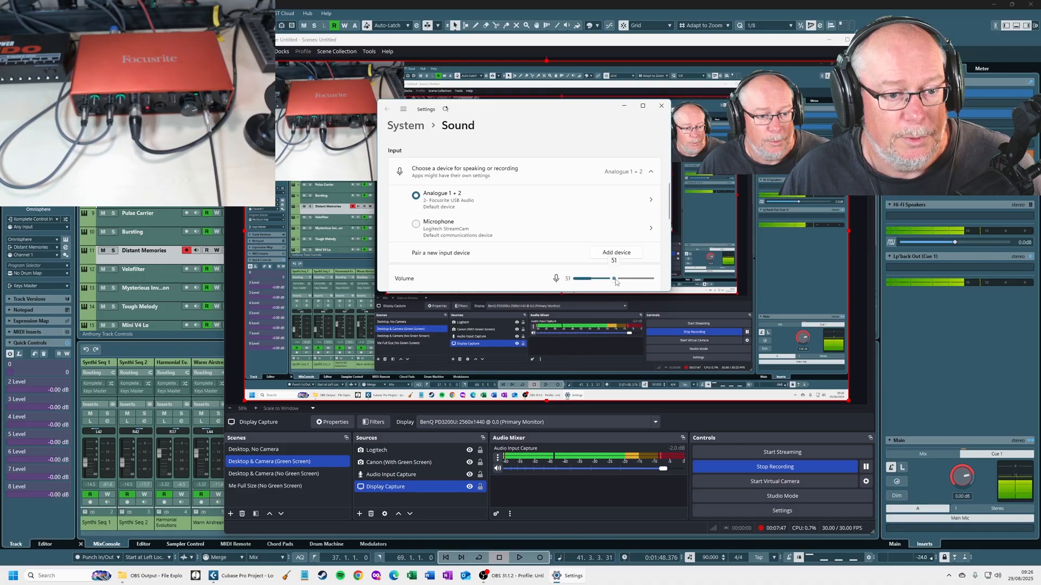
left_click_drag(614, 278, 611, 279)
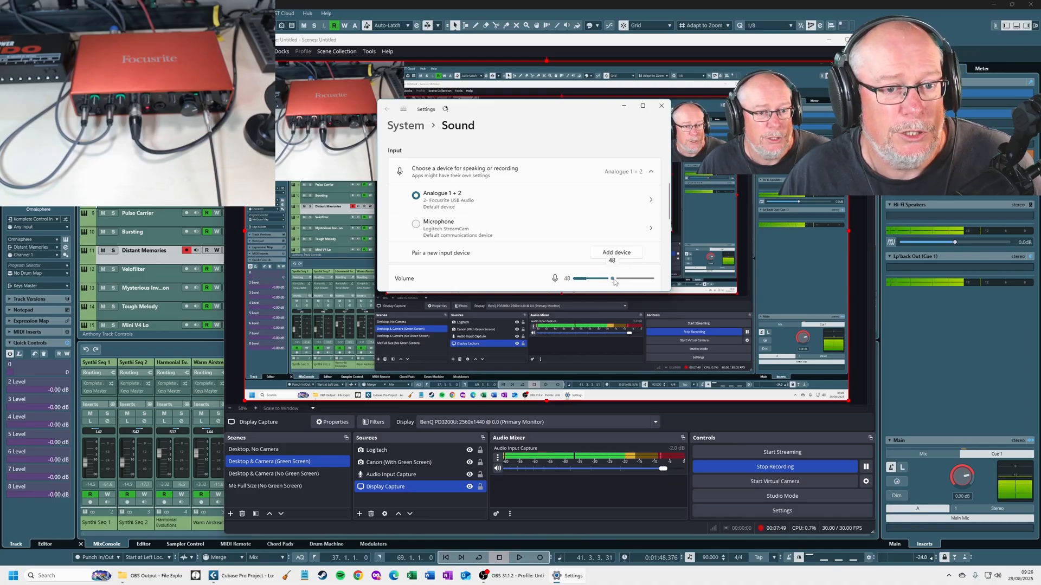
left_click_drag(611, 279, 650, 279)
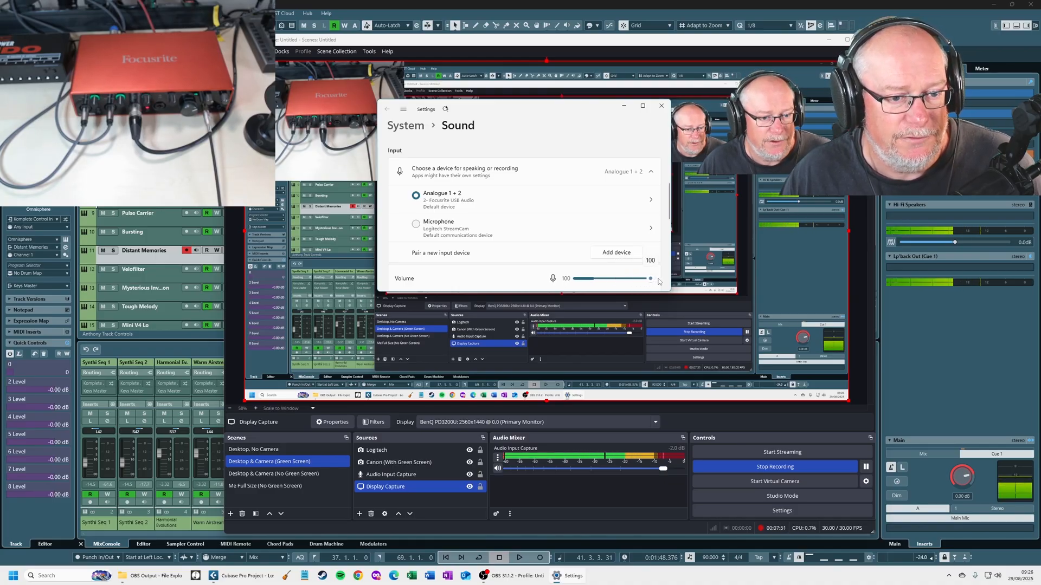
left_click_drag(651, 279, 647, 279)
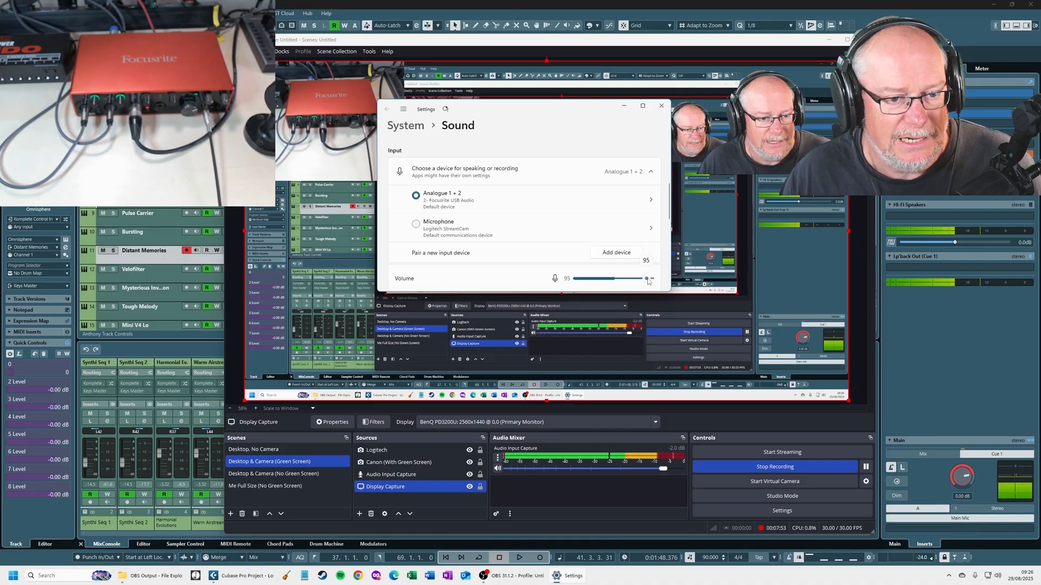
left_click_drag(647, 278, 614, 279)
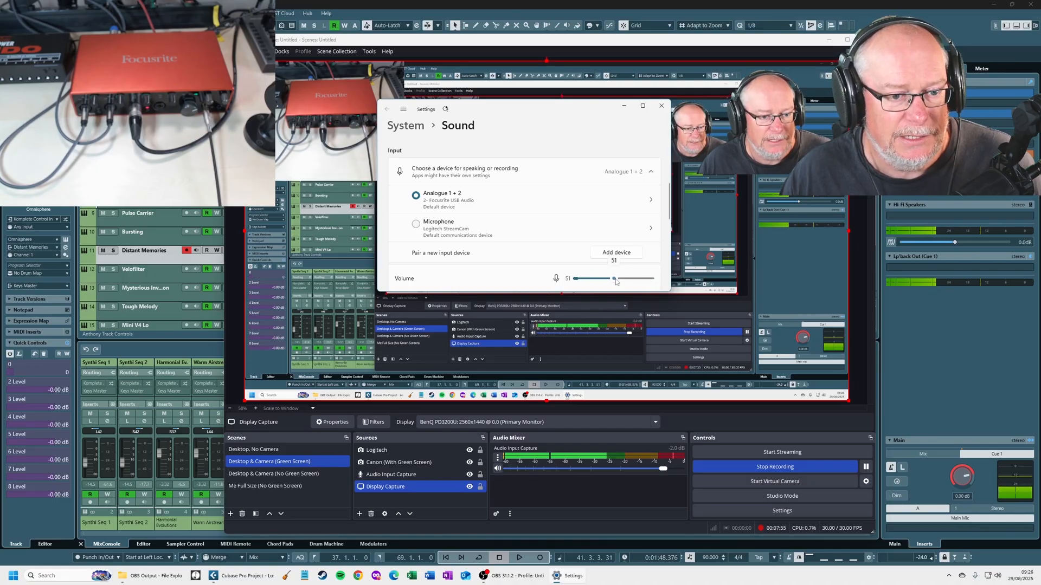
left_click_drag(613, 278, 611, 279)
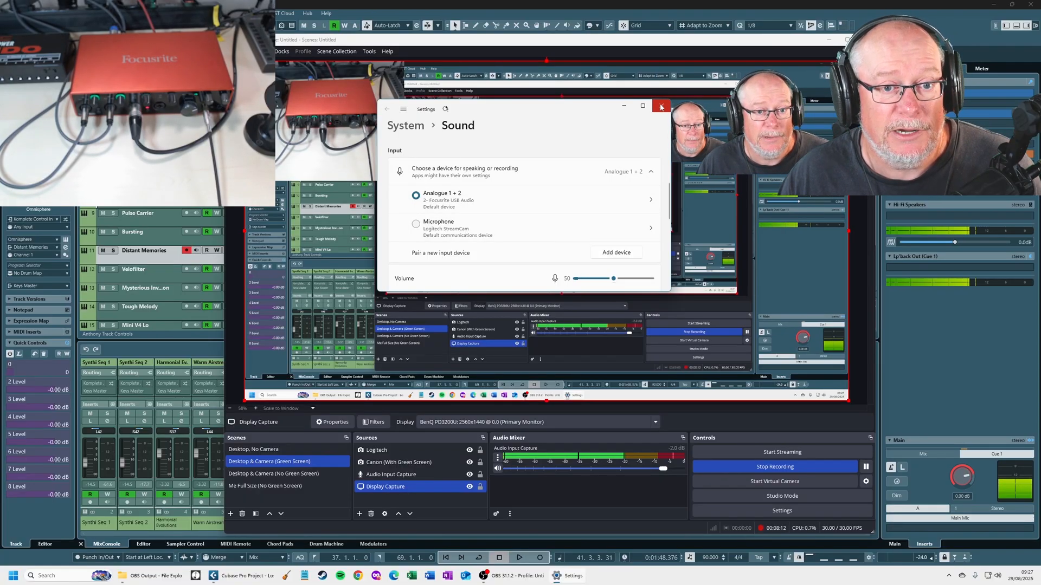
Close the Windows sound settings before switching to Focusrite Control
left_click(661, 105)
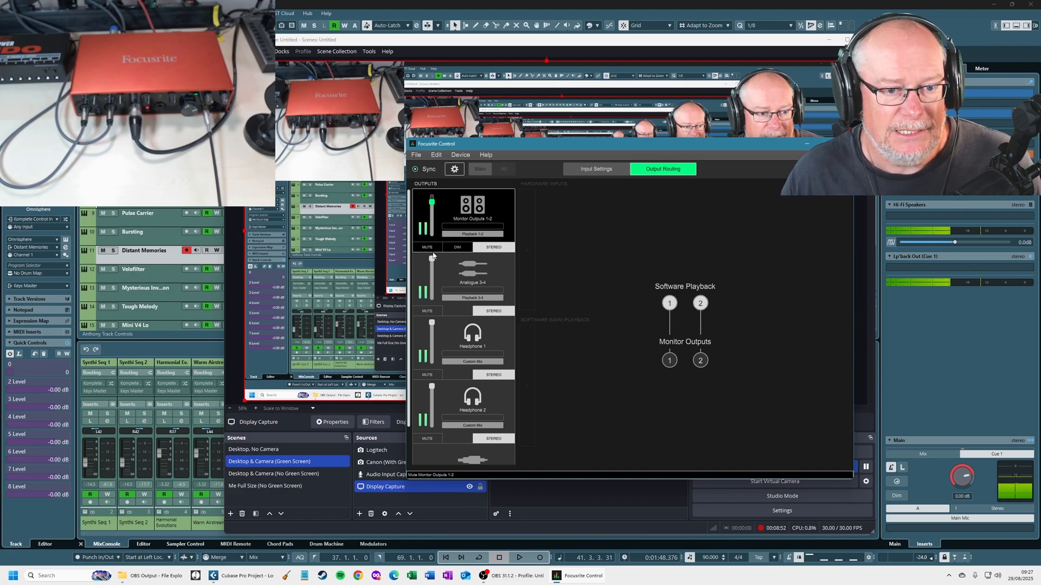
mouse_move(506, 152)
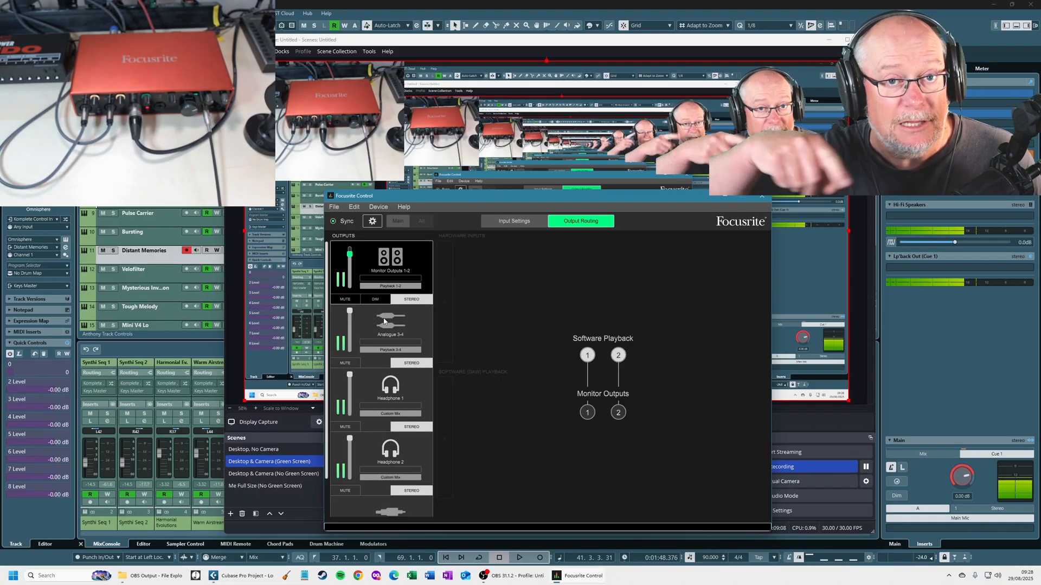
mouse_move(365, 315)
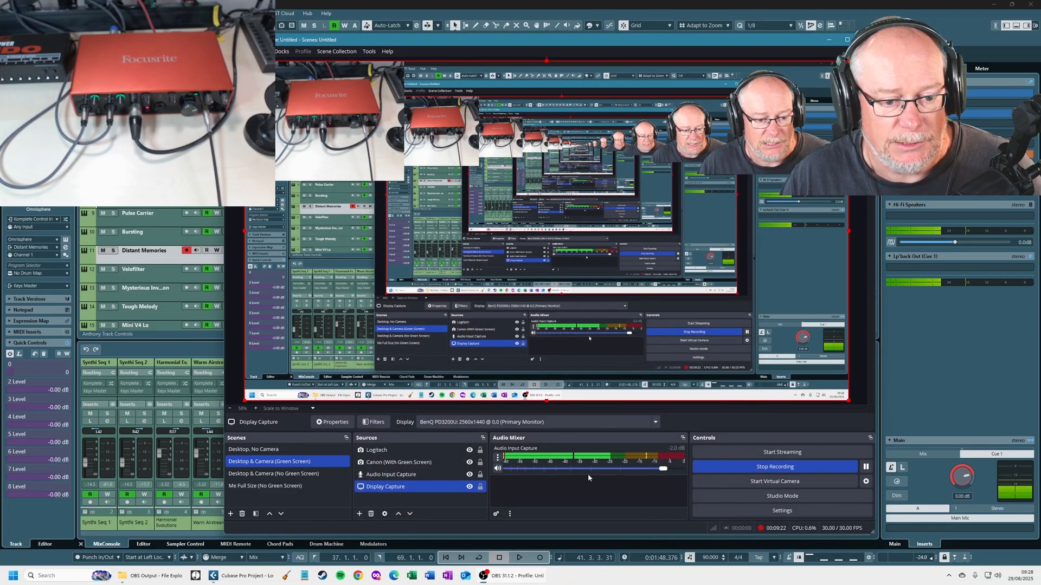
mouse_move(599, 425)
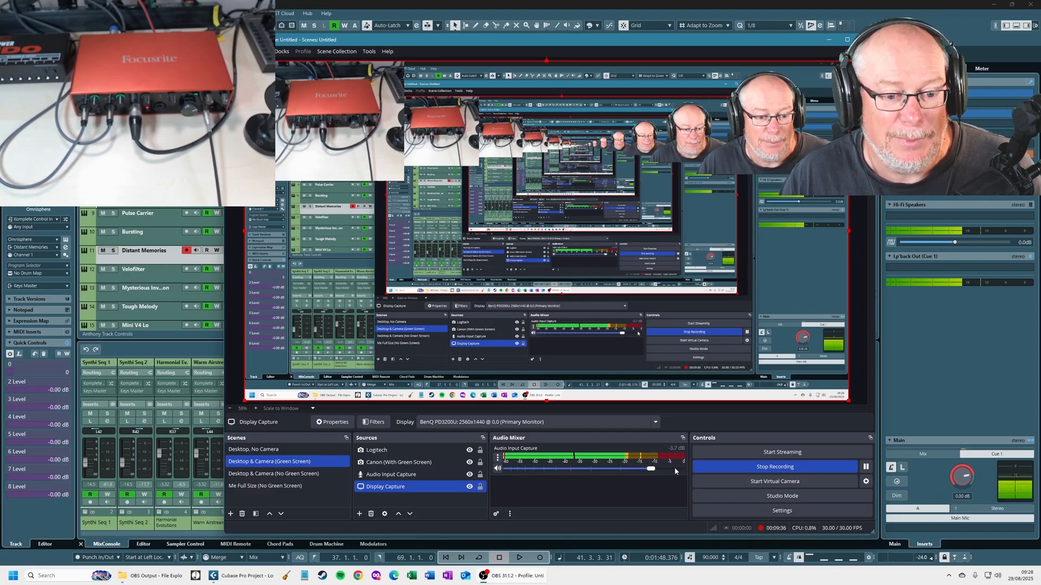
Set the OBS Audio Input Capture fader to 0.0 dB
left_click_drag(651, 469, 667, 468)
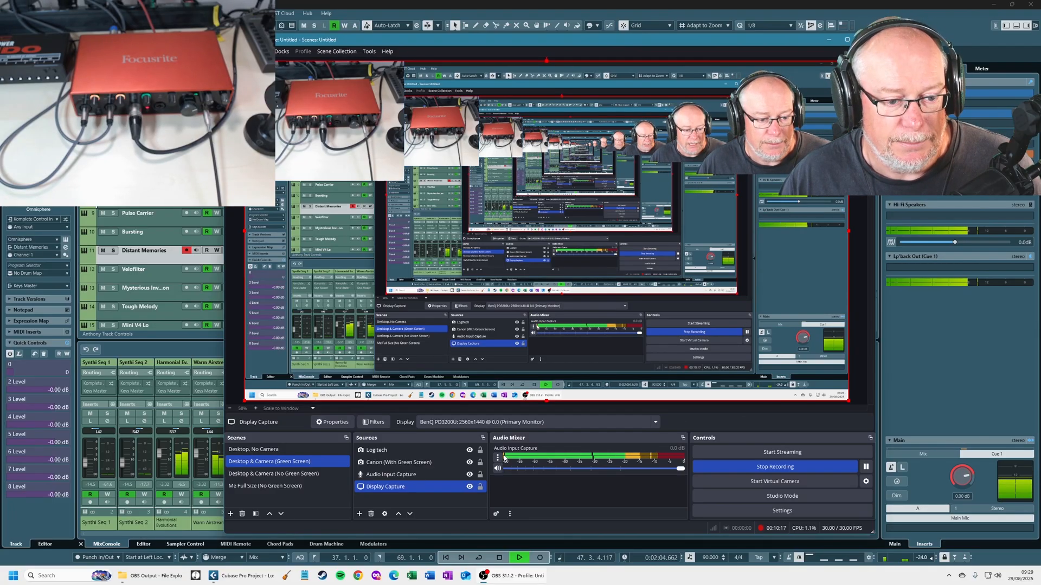
mouse_move(554, 482)
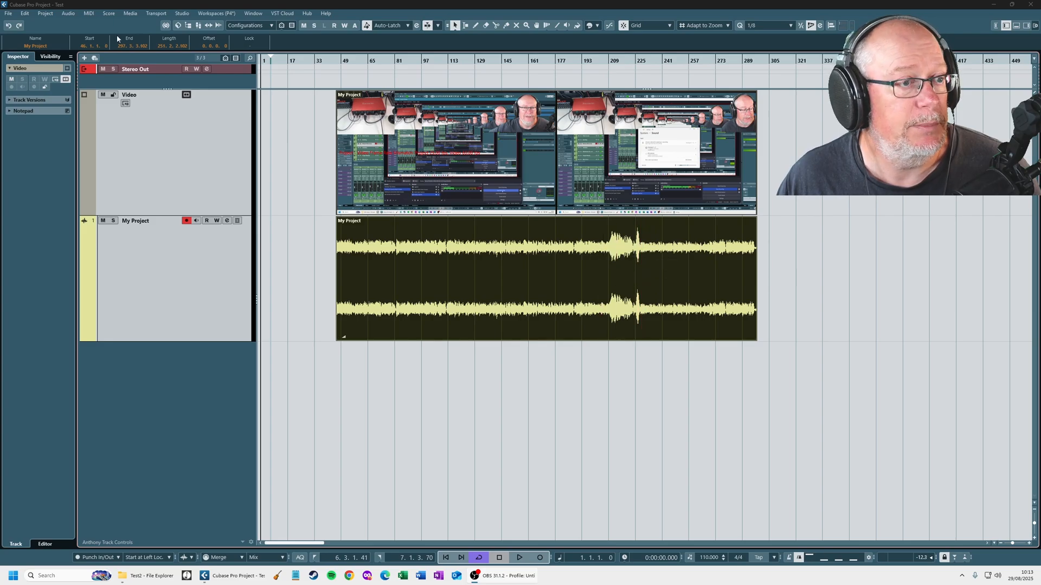
Bring up the Audio menu's processing commands in the Test project
left_click(66, 14)
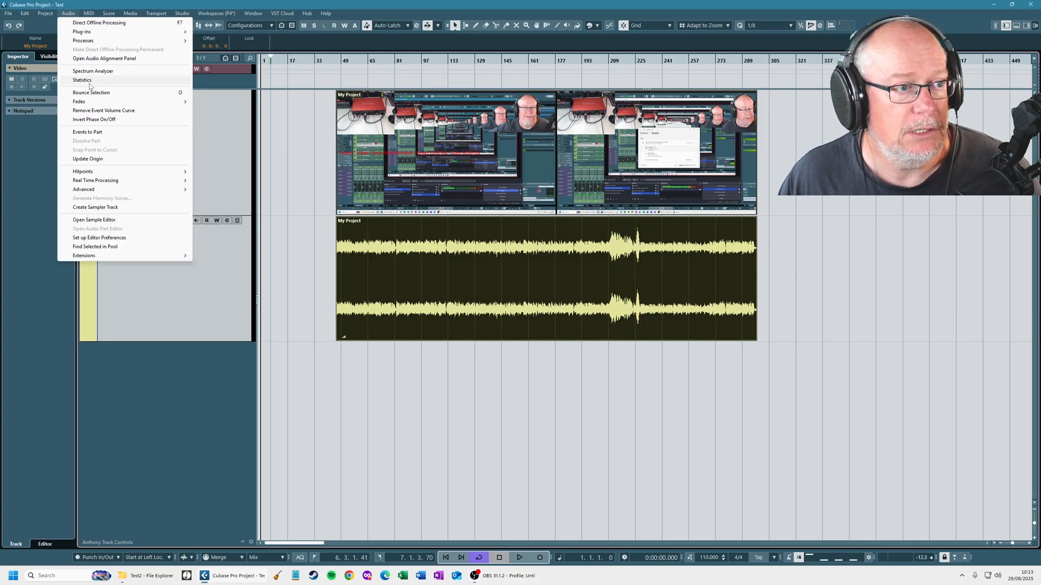
left_click(82, 81)
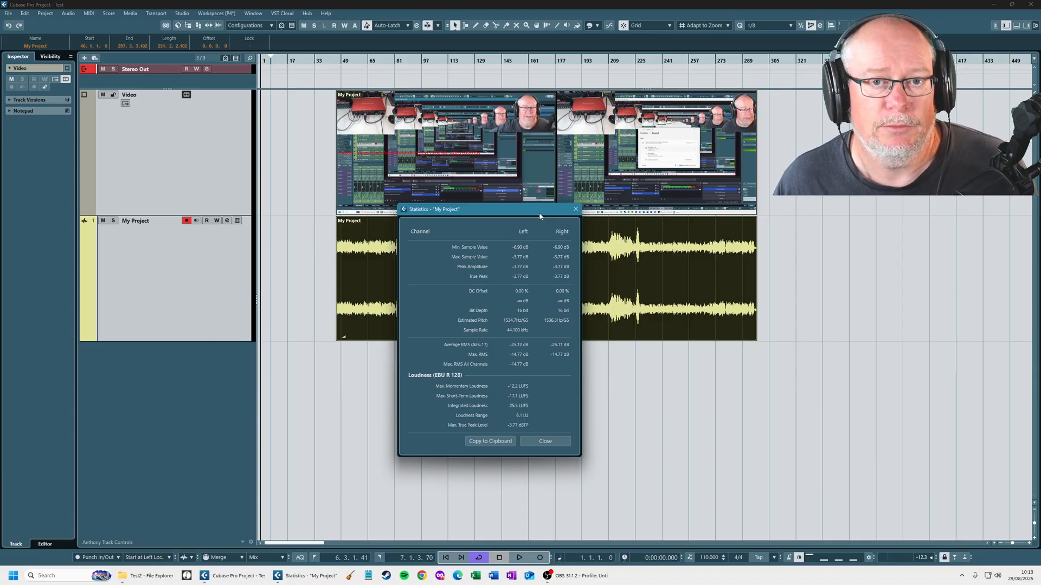
mouse_move(565, 377)
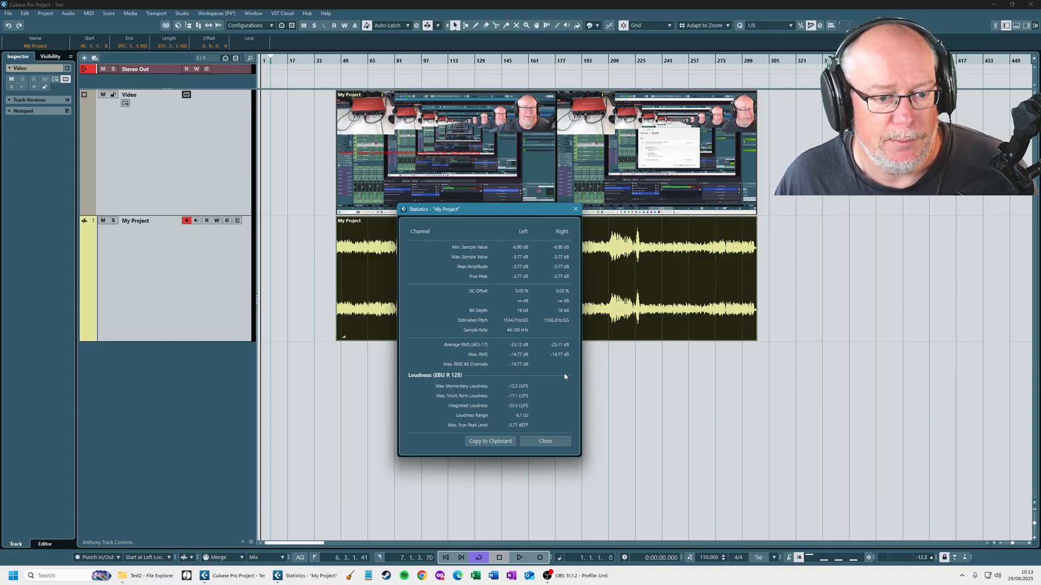
mouse_move(528, 416)
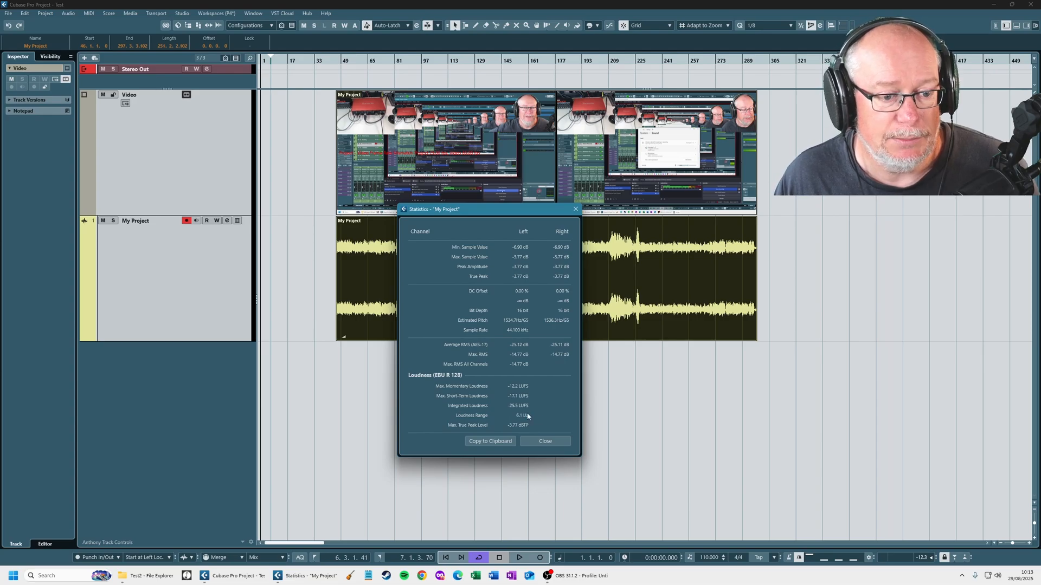
mouse_move(524, 439)
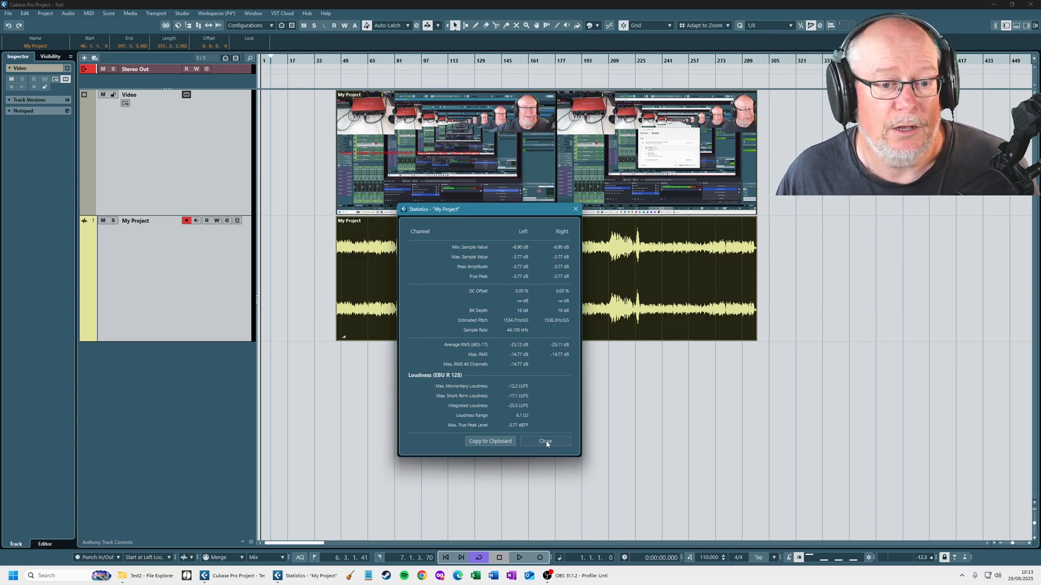
left_click(544, 441)
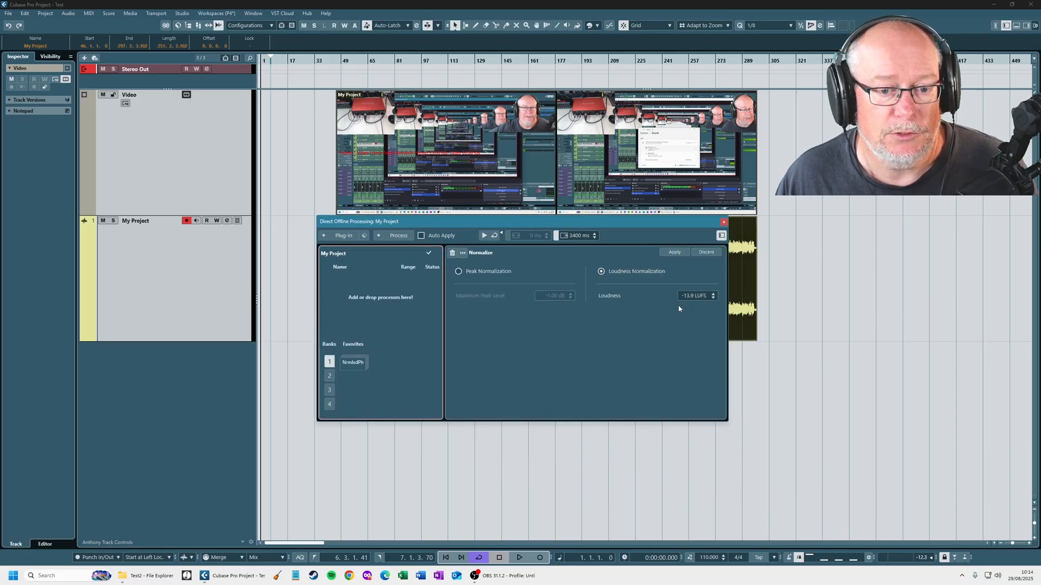
Apply Loudness Normalization at -14.0 LUFS to the My Project audio event
left_click(713, 294)
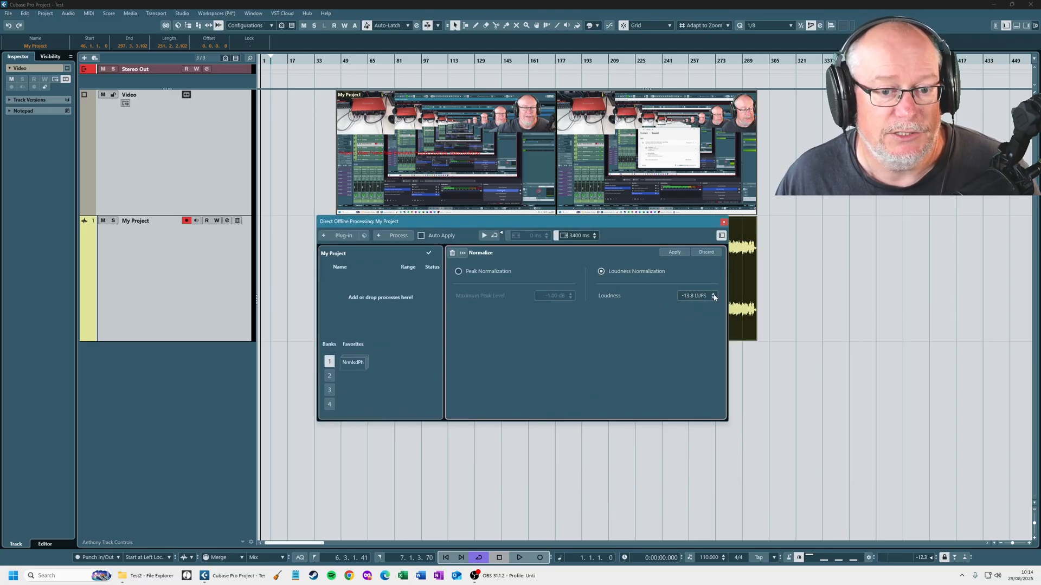
left_click(714, 298)
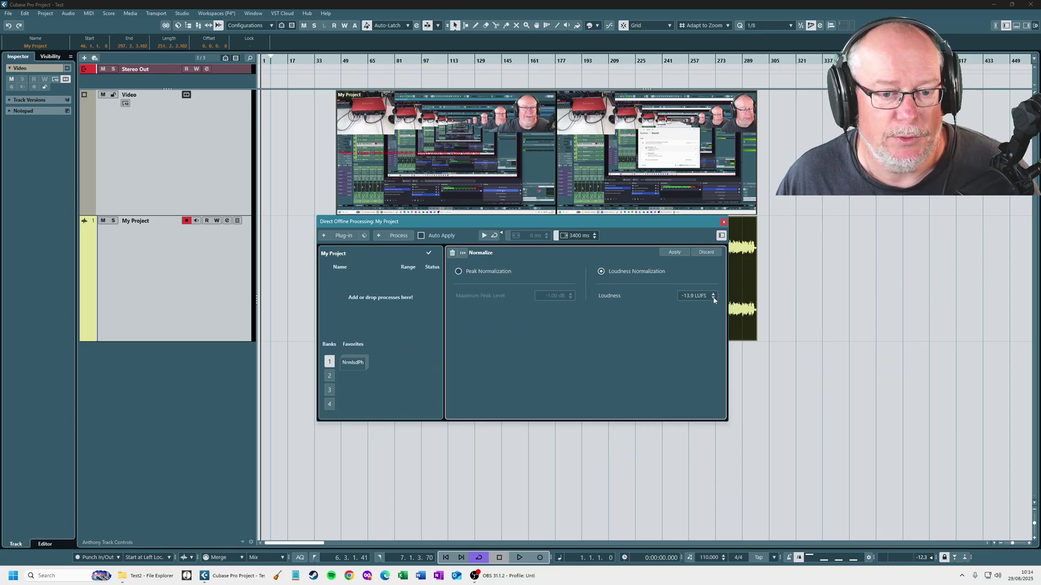
left_click(713, 297)
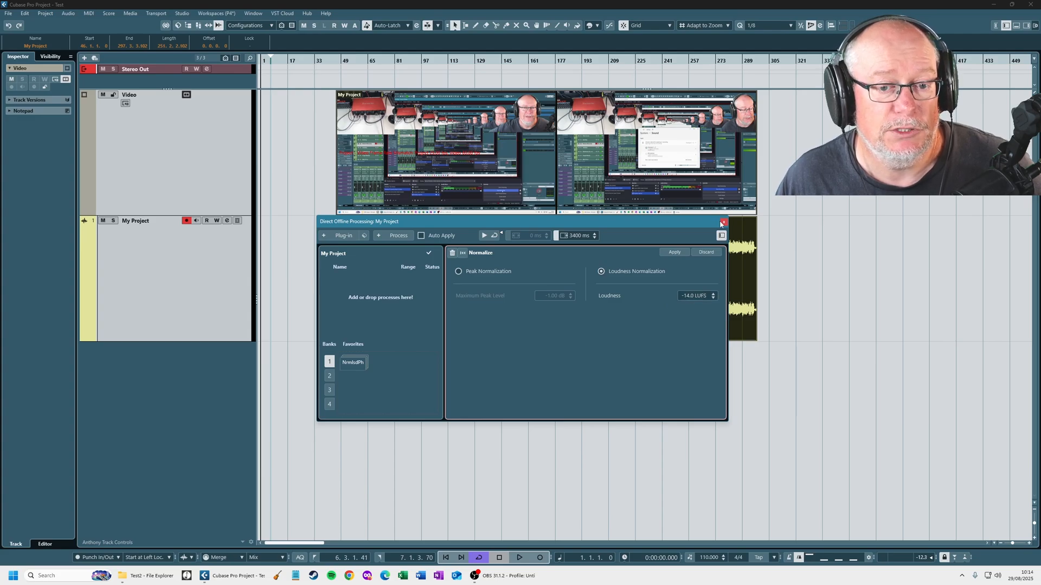
left_click(675, 251)
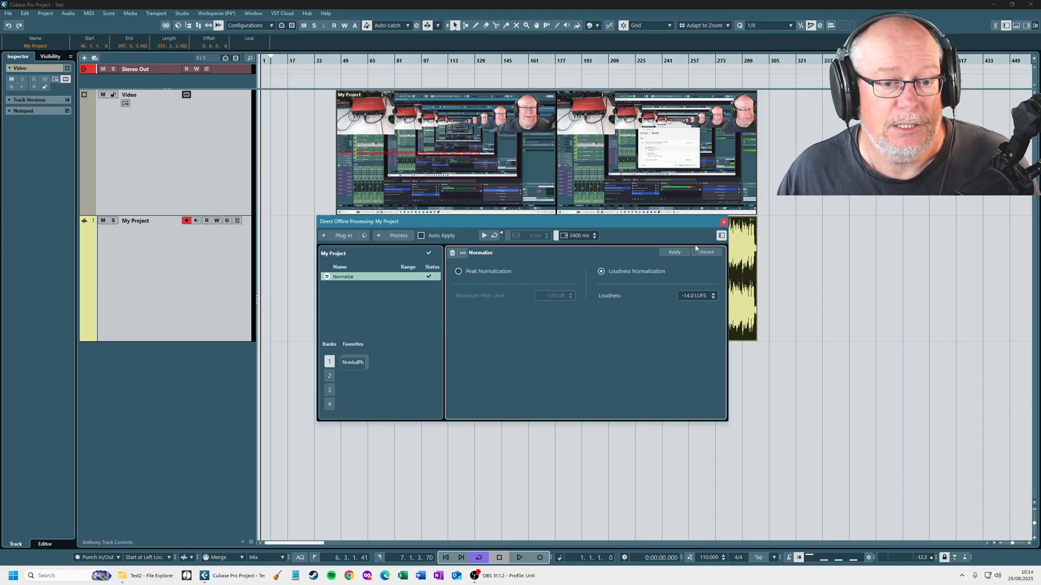
left_click(674, 252)
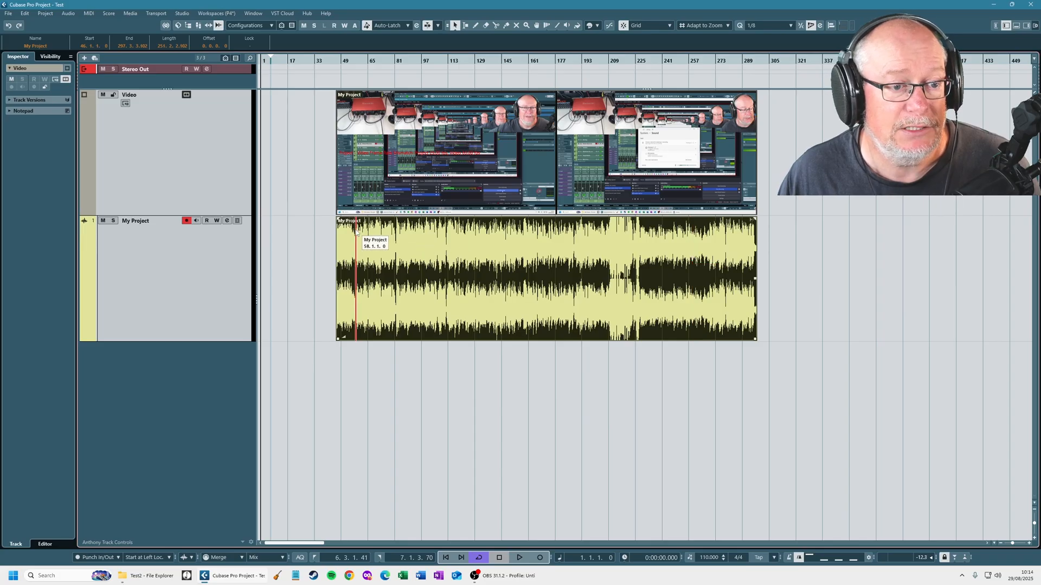
left_click(616, 286)
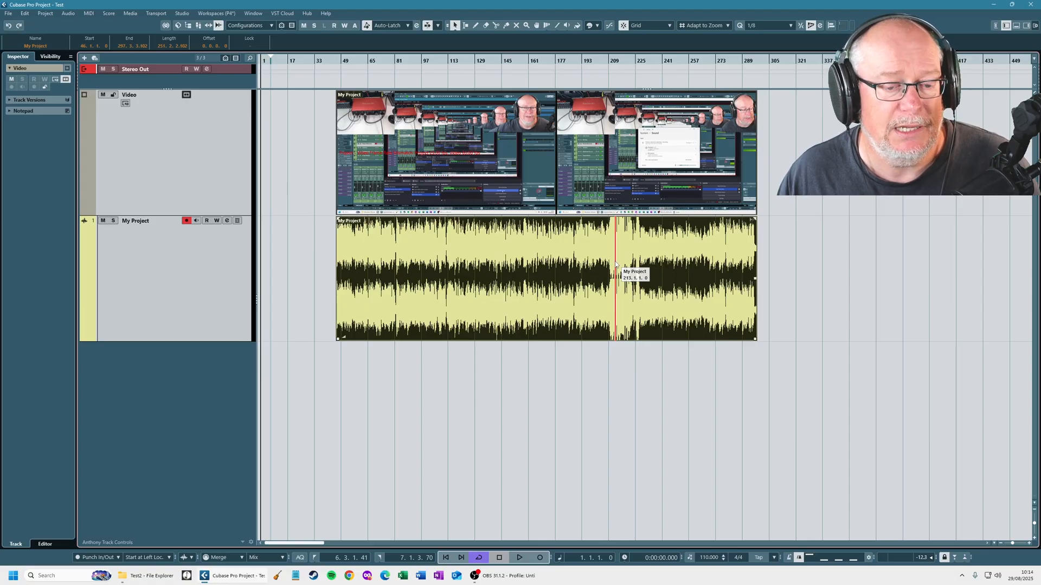
Check the event's EBU R128 statistics showing -14.0 LUFS integrated loudness
left_click(66, 14)
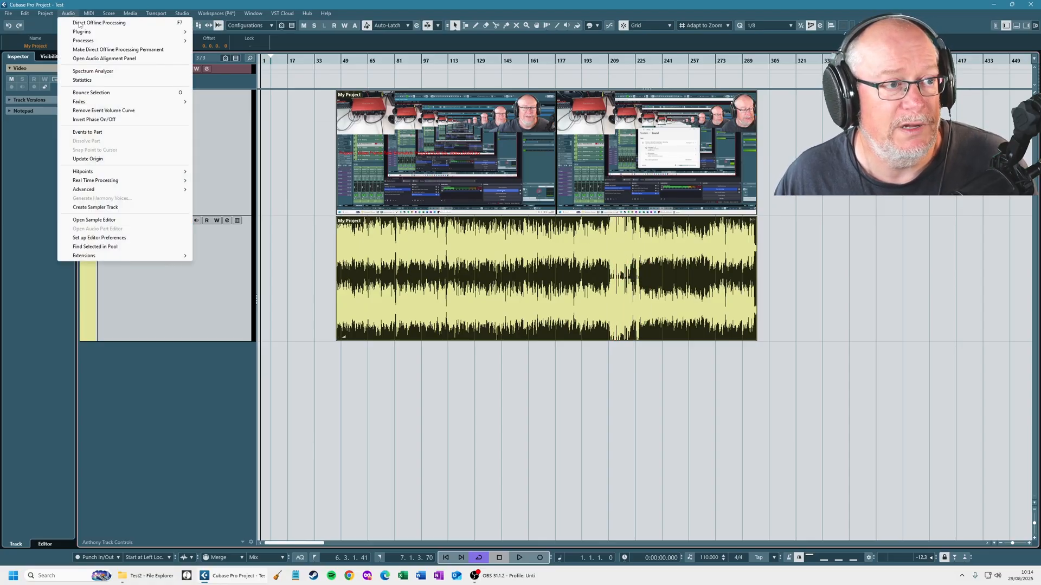
left_click(81, 80)
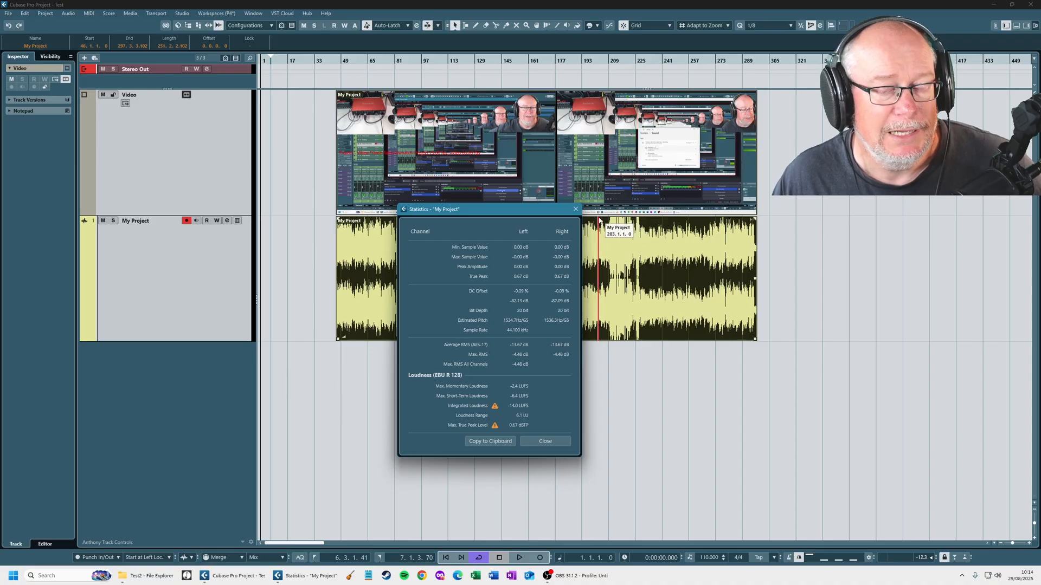
left_click(544, 441)
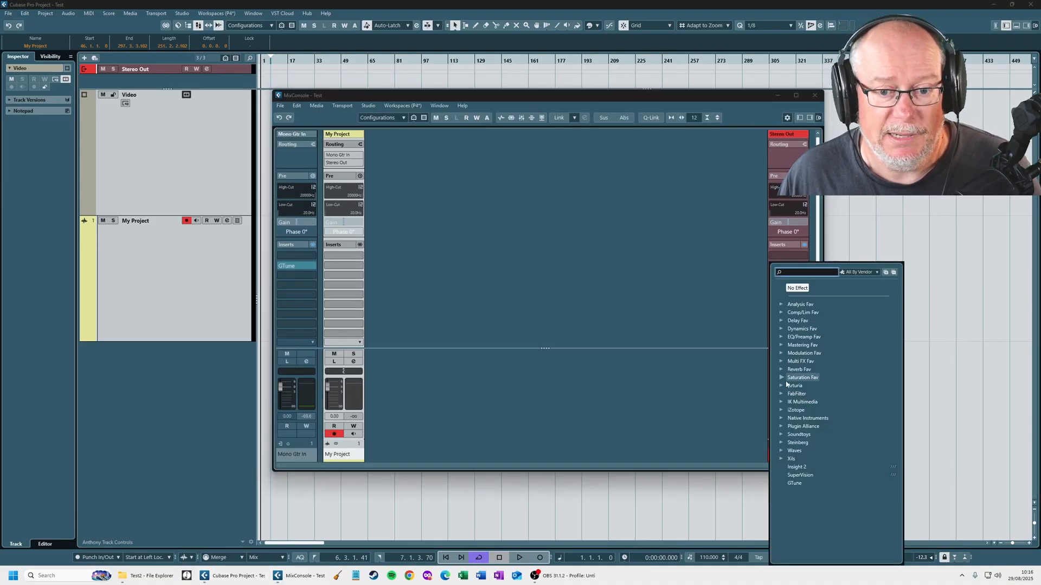
Insert Ozone 9 from Mastering Fav on Stereo Out and run Master Assistant on the playing project
left_click(780, 345)
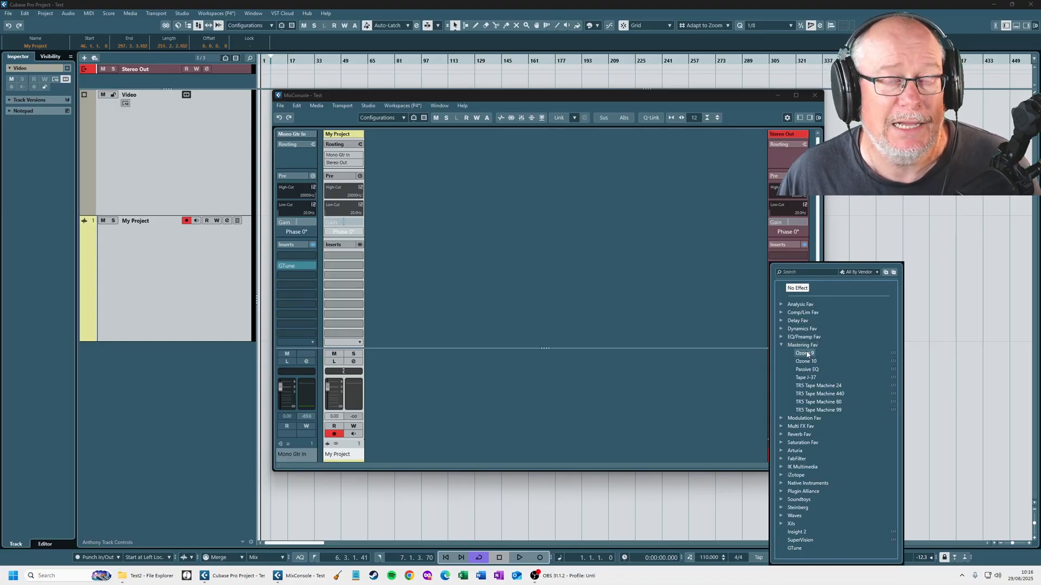
left_click(802, 353)
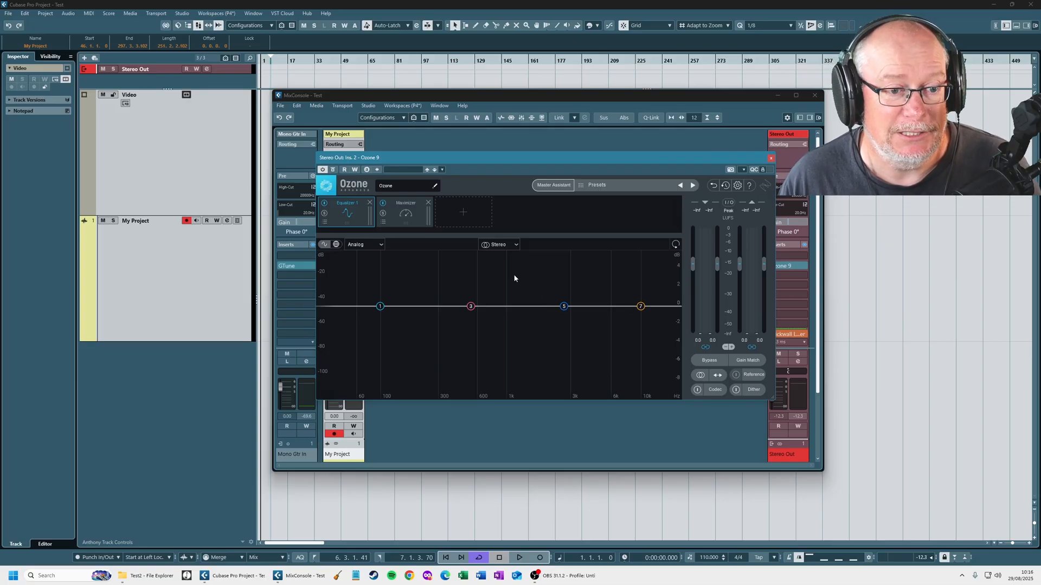
left_click(552, 185)
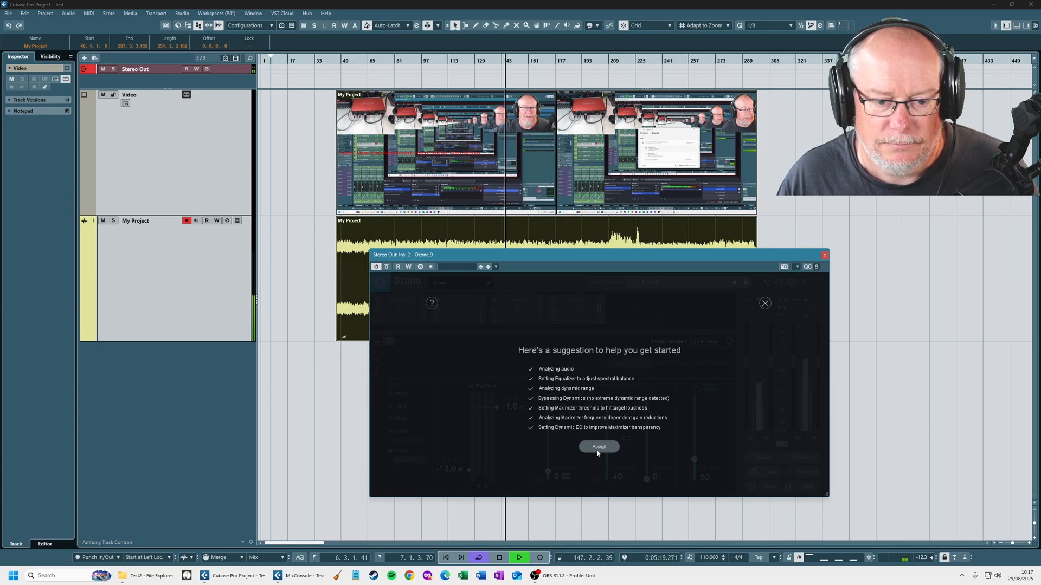
Accept the assistant's suggestion and review its Equalizer, Dynamic EQ and Maximizer modules
left_click(598, 447)
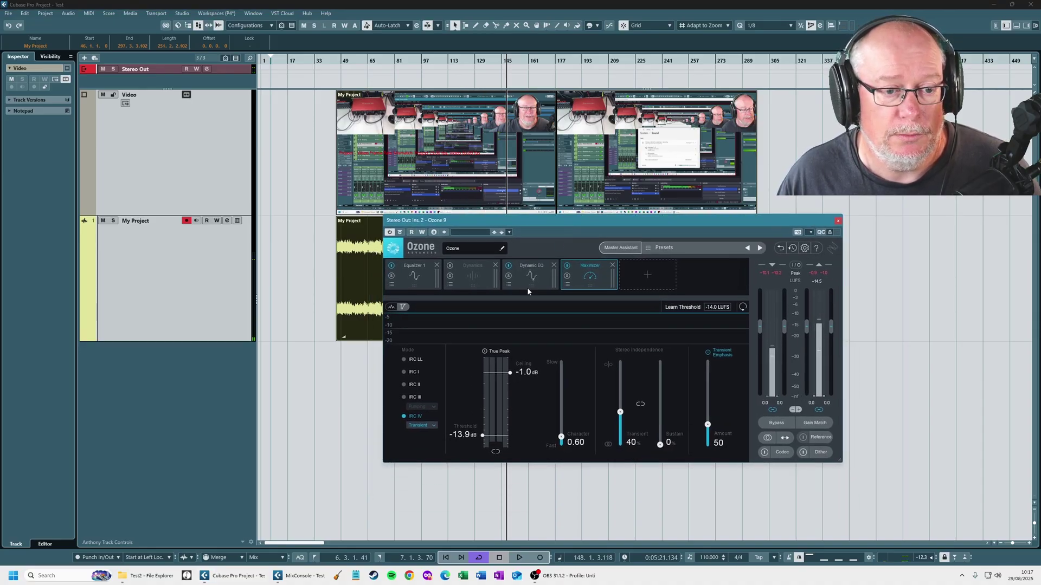
left_click(414, 275)
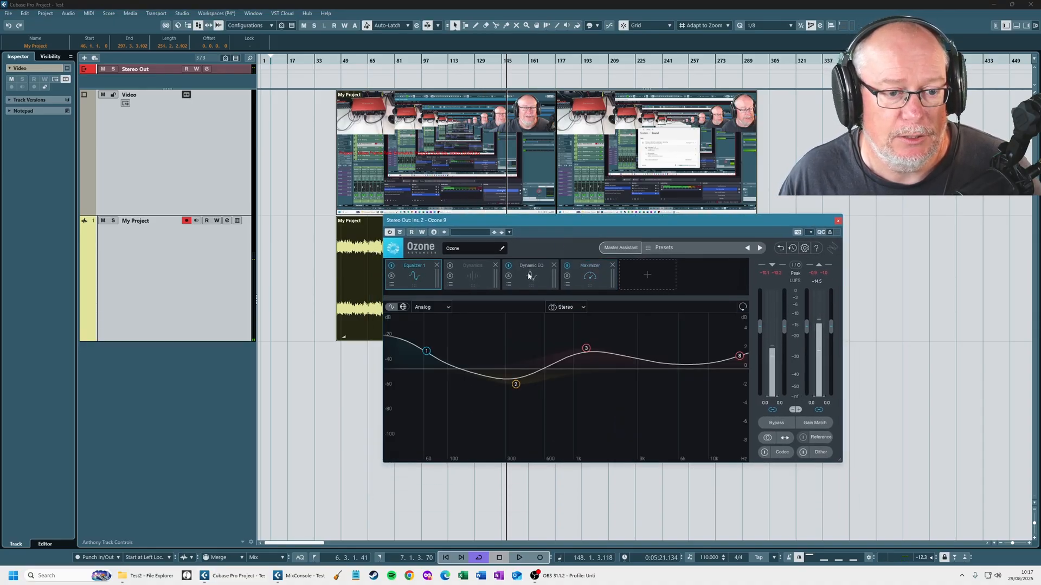
left_click(531, 275)
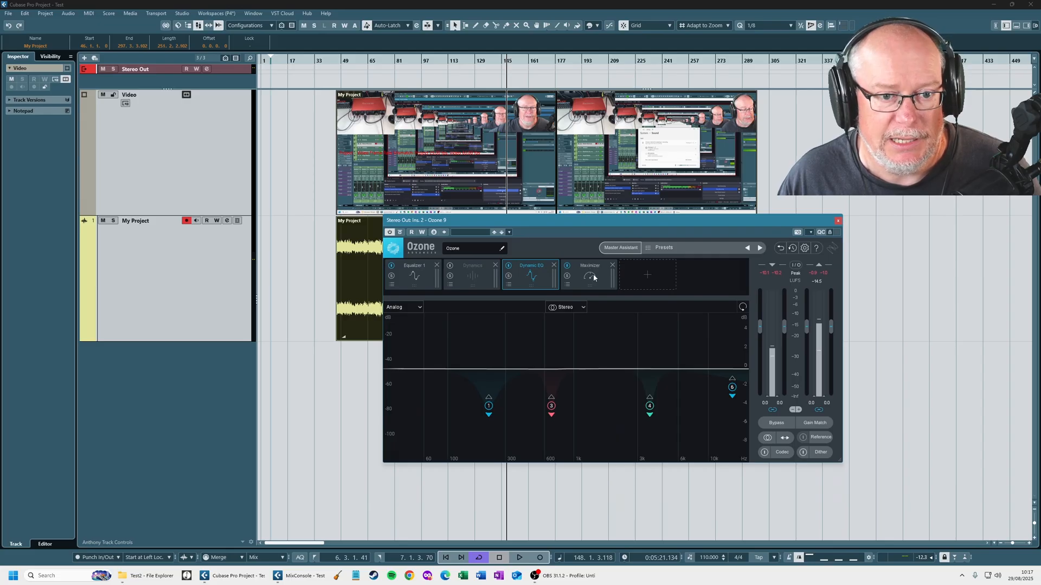
left_click(590, 265)
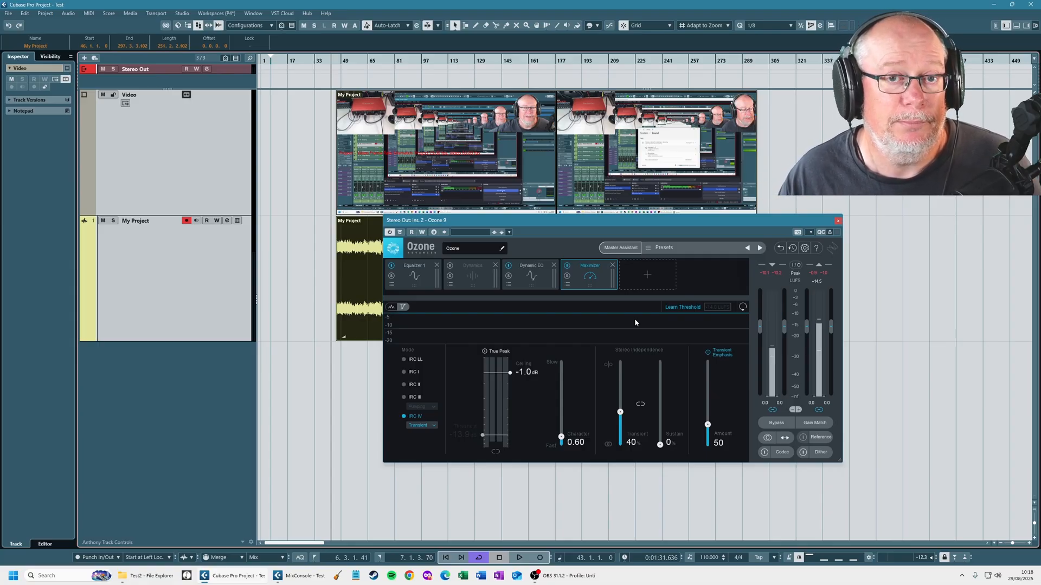
mouse_move(477, 382)
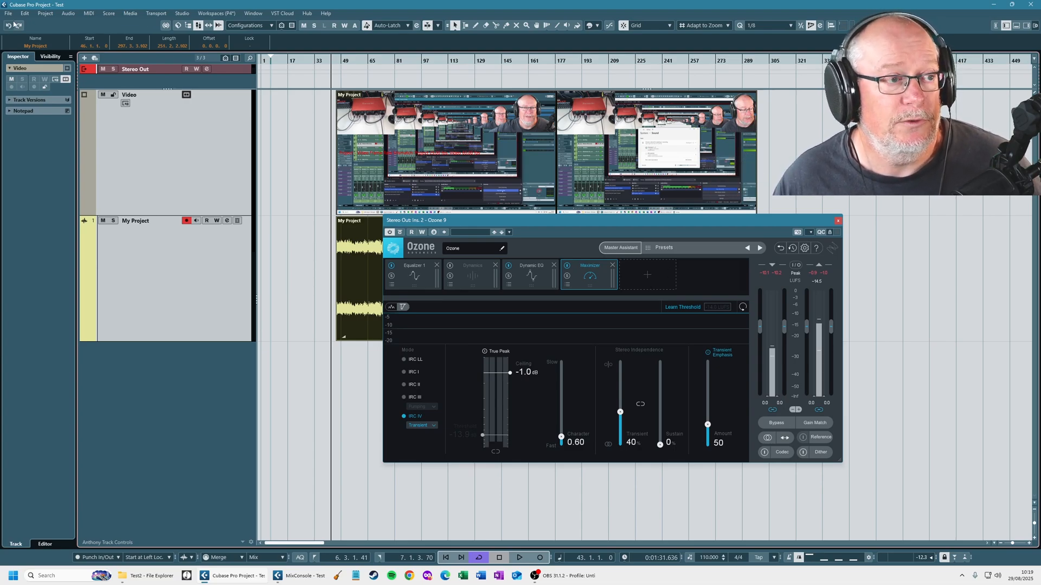
Start File > Export > Video with Replace Audio in Video, Stereo Out and suffix Norm
left_click(7, 26)
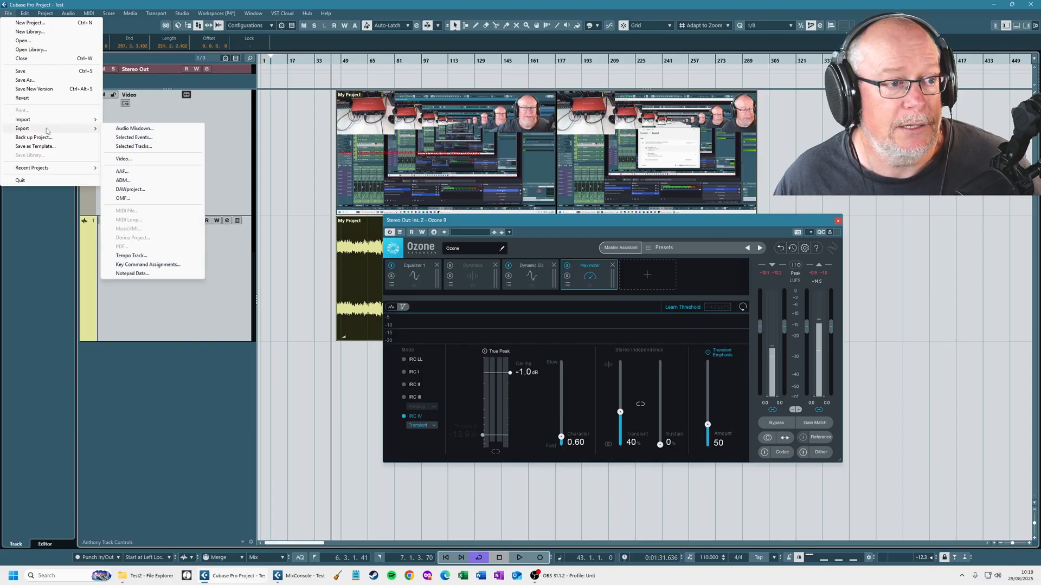
left_click(124, 158)
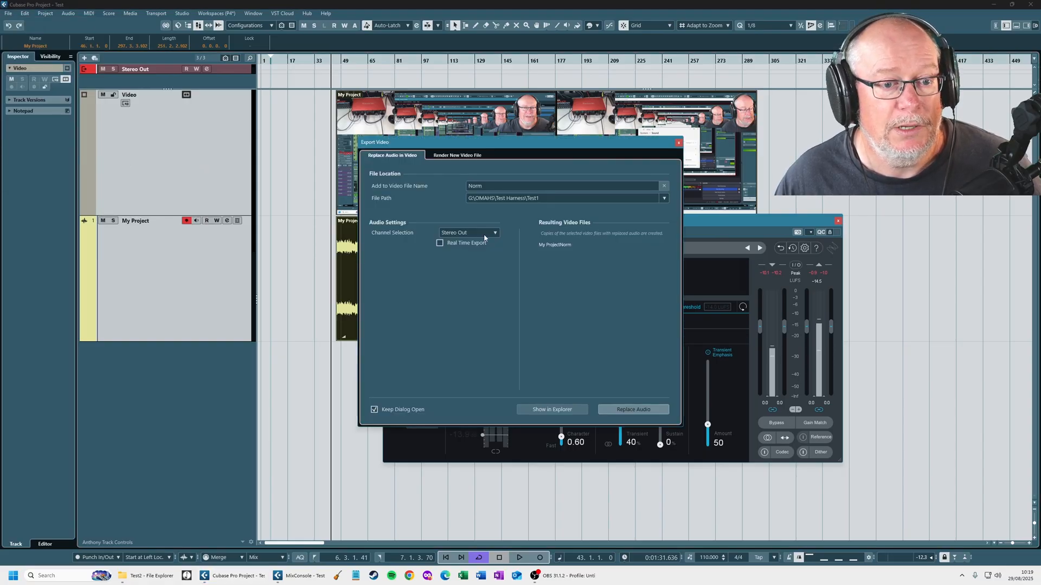
mouse_move(463, 208)
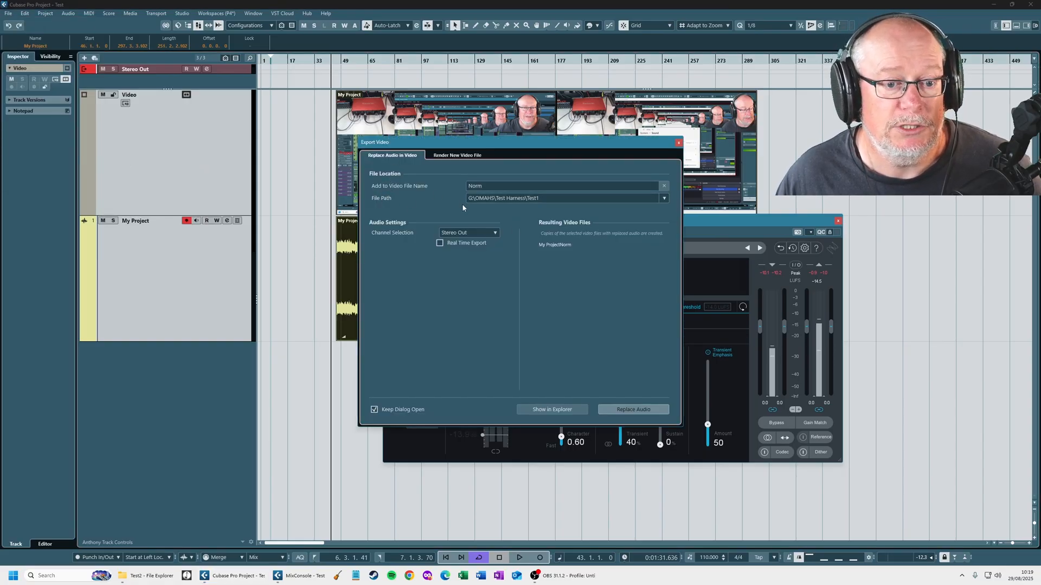
mouse_move(633, 407)
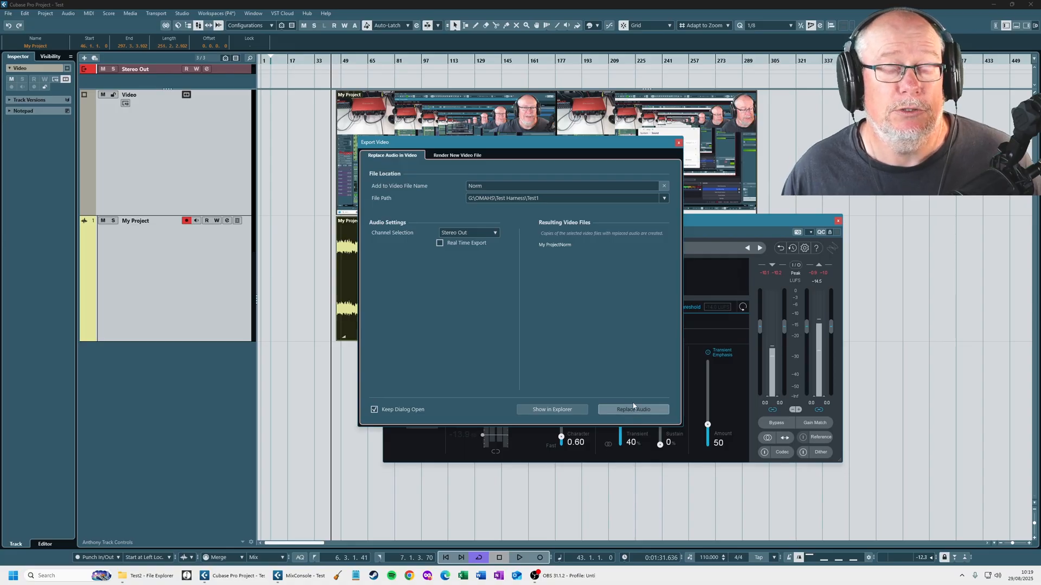